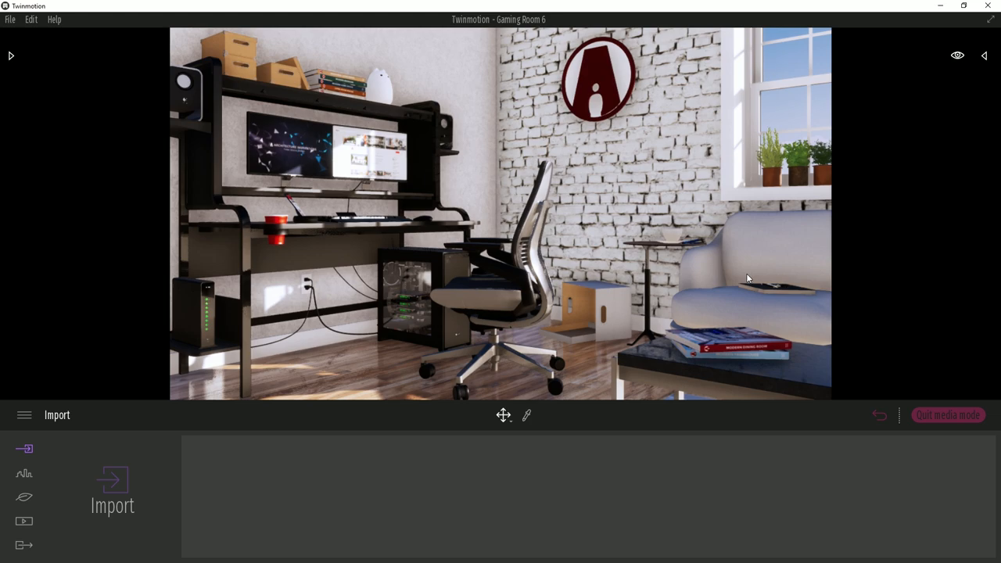
- Show the Media section's saved still images of the gaming room
left_click(25, 523)
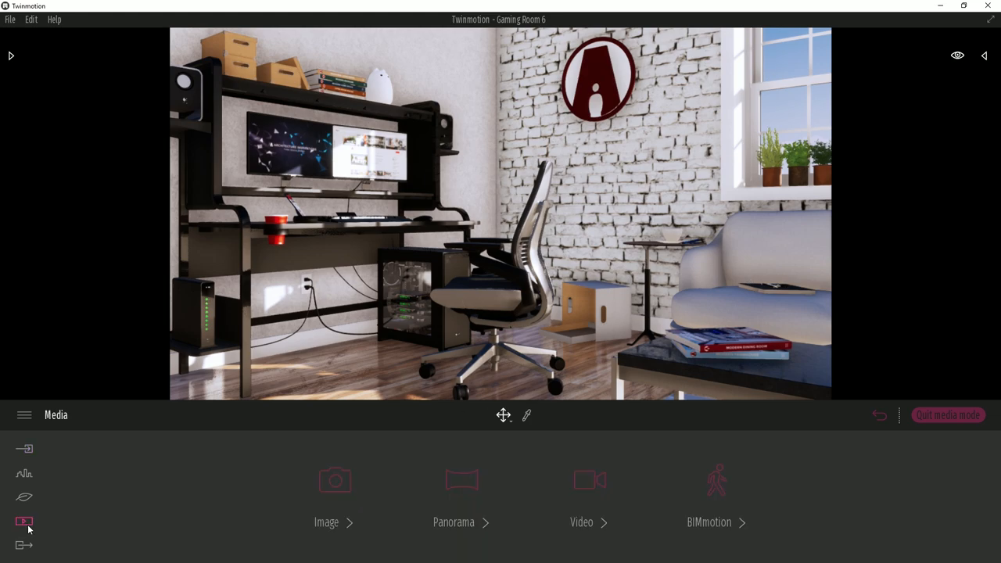
left_click(325, 522)
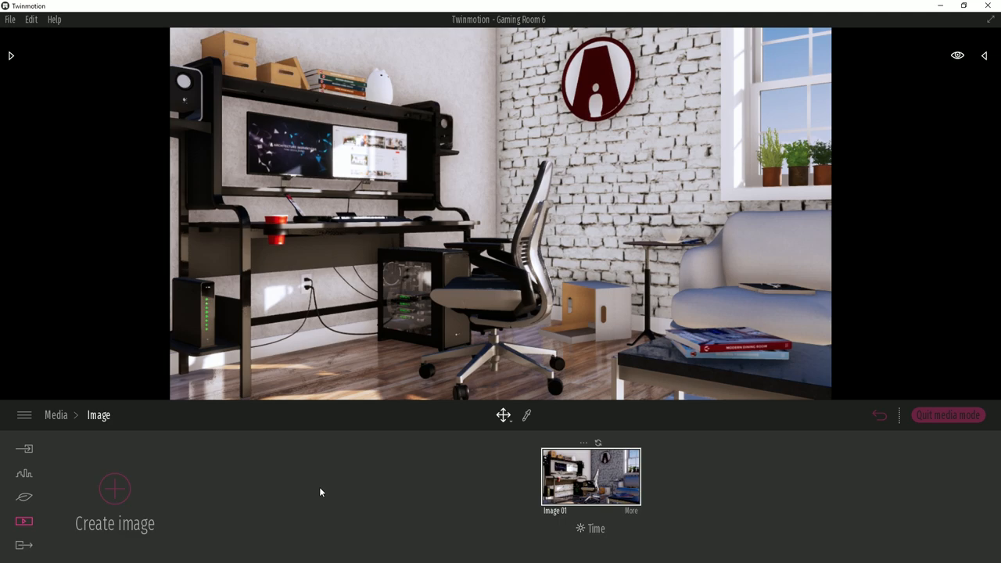
mouse_move(607, 497)
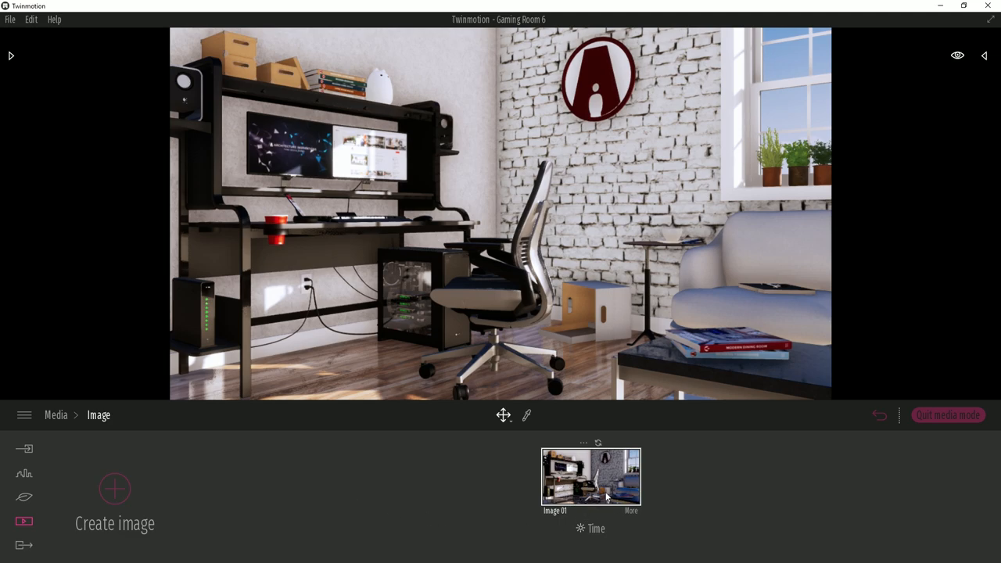
mouse_move(597, 494)
type("Image 01 Night")
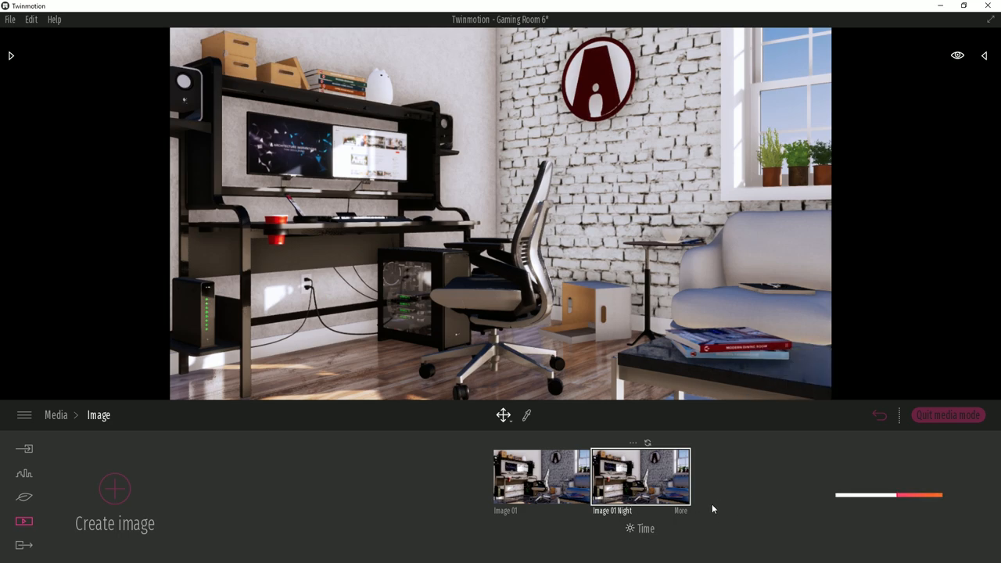
- Switch the duplicated shot of Image 01 to its night version
left_click(644, 528)
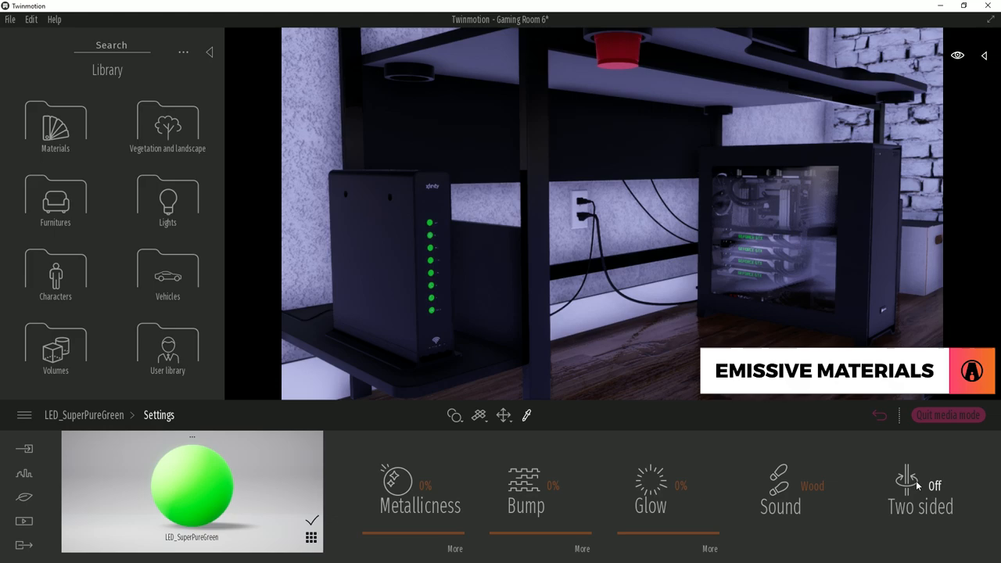
- Adjust the LED_SuperPureGreen material's Glow slider while inspecting it
left_click_drag(618, 475, 670, 476)
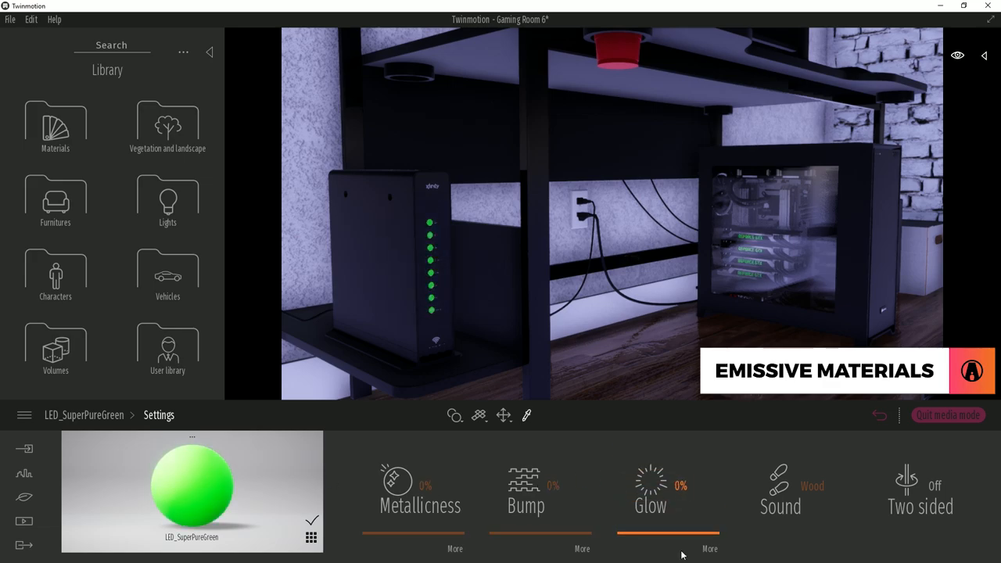
- Apply the Neon 01 emissive material to the computer tower's LEDs
left_click(56, 125)
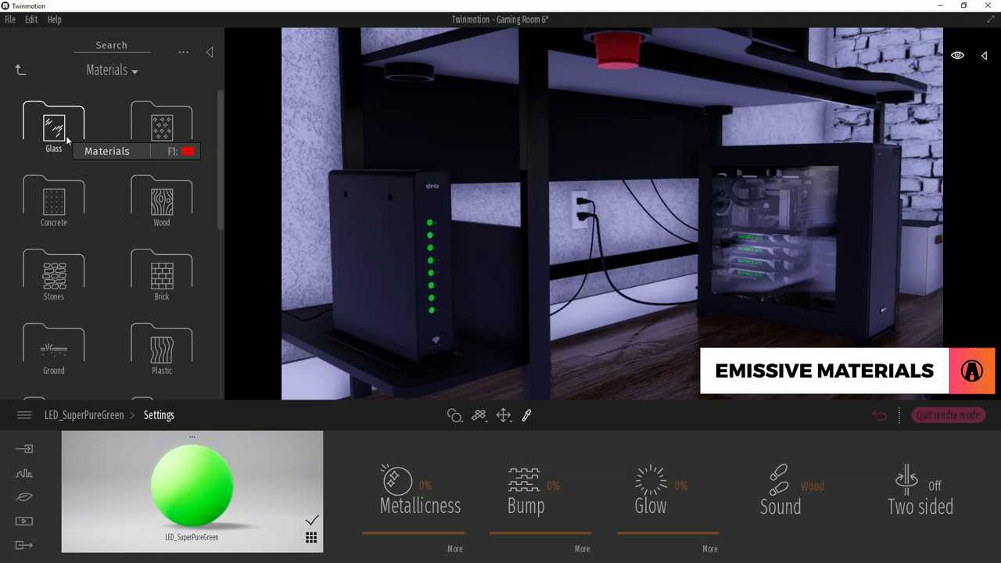
scroll("down", 3)
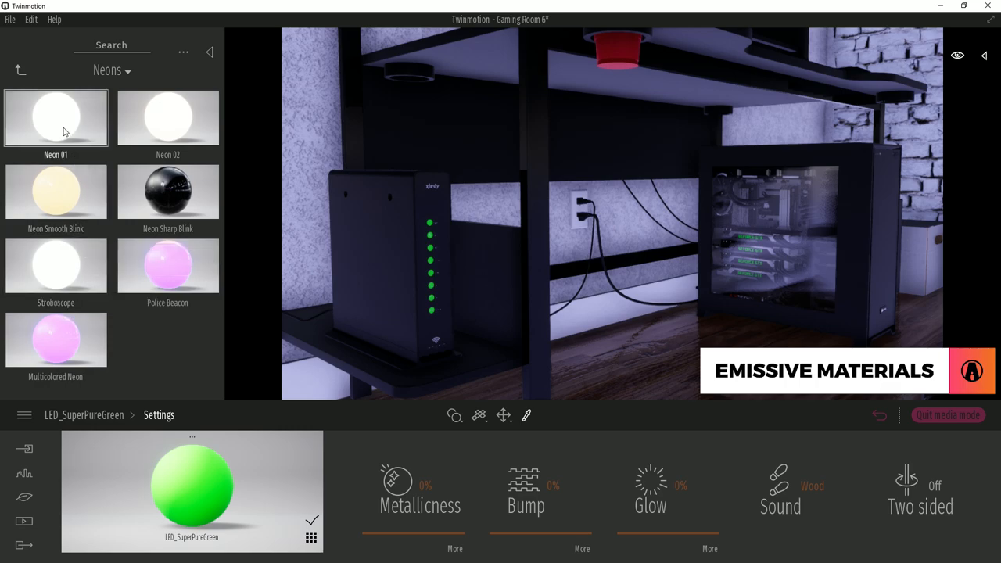
left_click(56, 117)
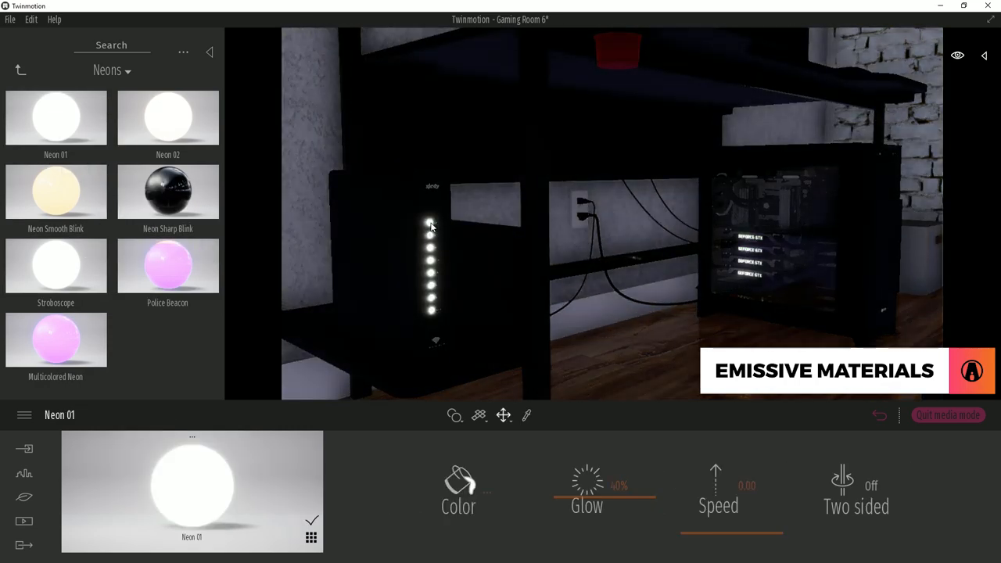
- Colour the Neon 01 material green and set its Glow to 65%
left_click(458, 485)
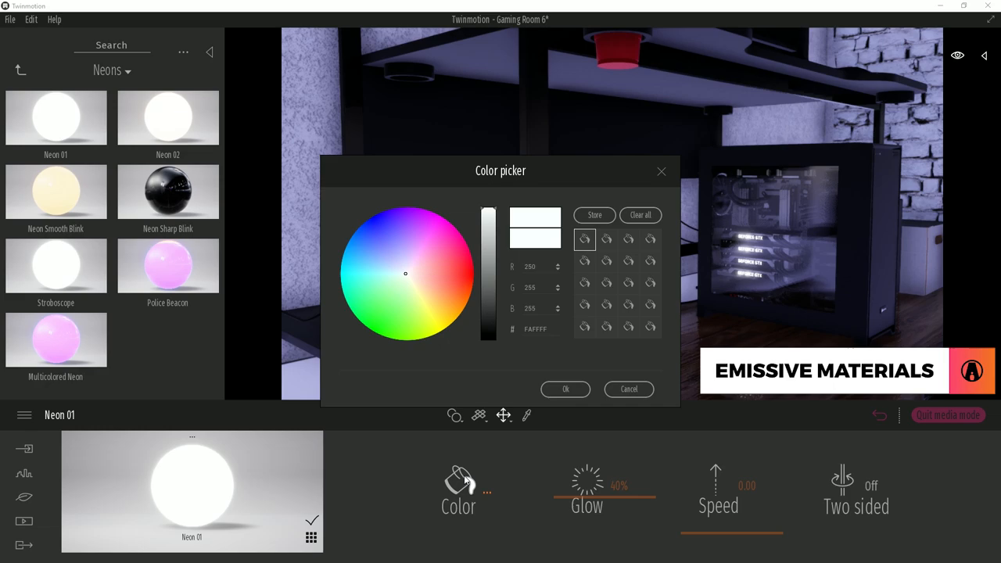
left_click(565, 388)
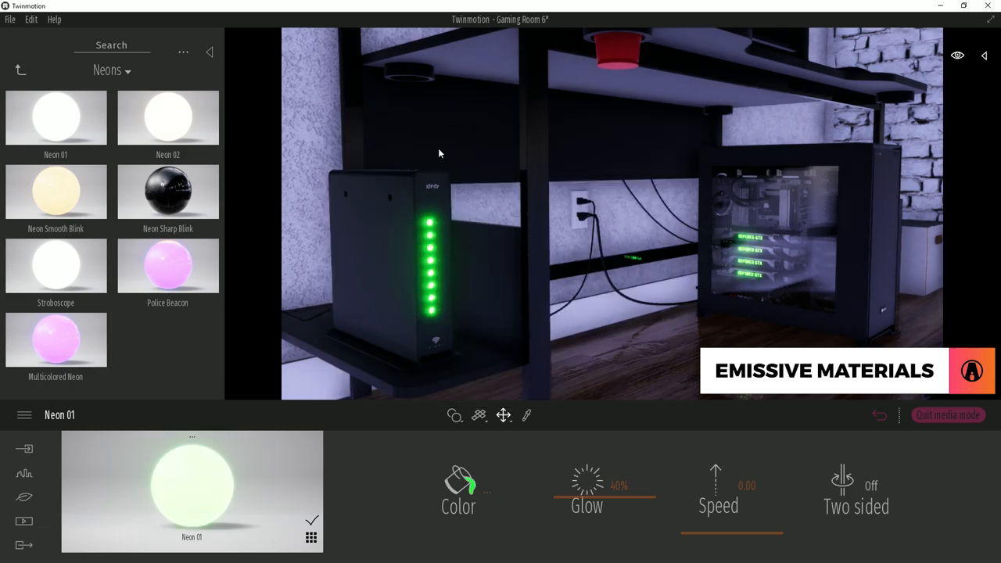
left_click_drag(603, 475, 635, 475)
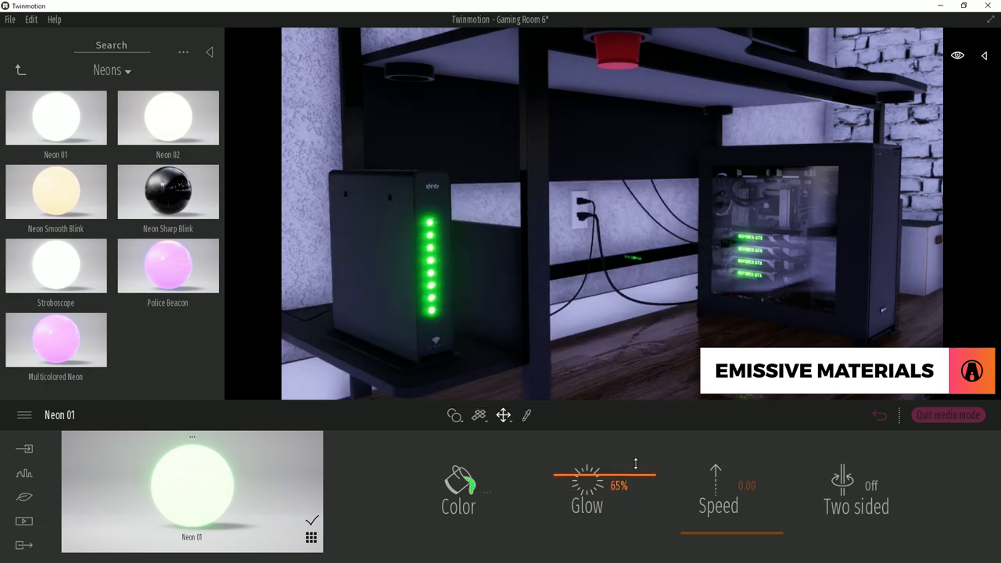
left_click_drag(633, 475, 582, 475)
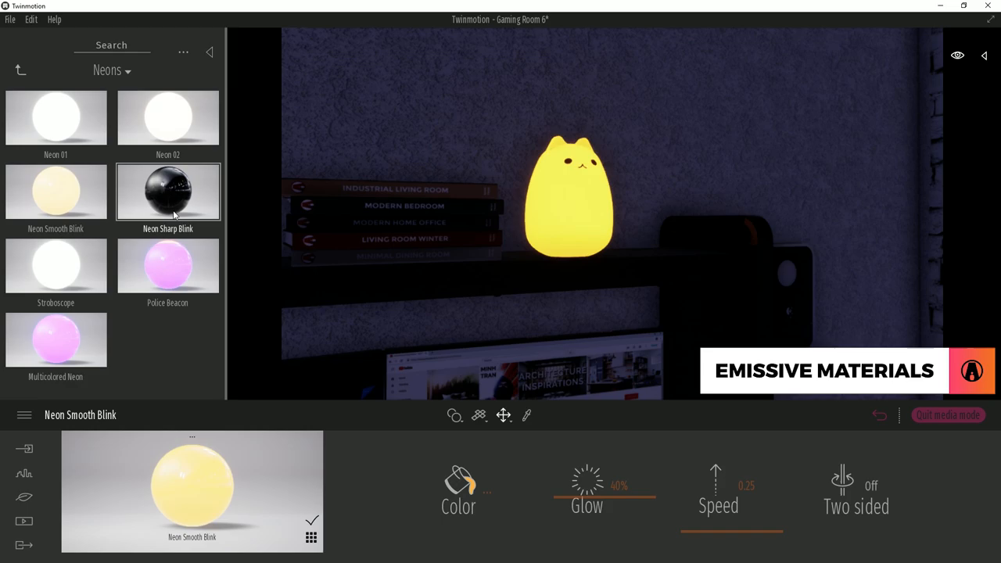
- Try Stroboscope and Police Beacon, then keep Multicolored Neon on the cat lamp with Speed 0.00
left_click(57, 266)
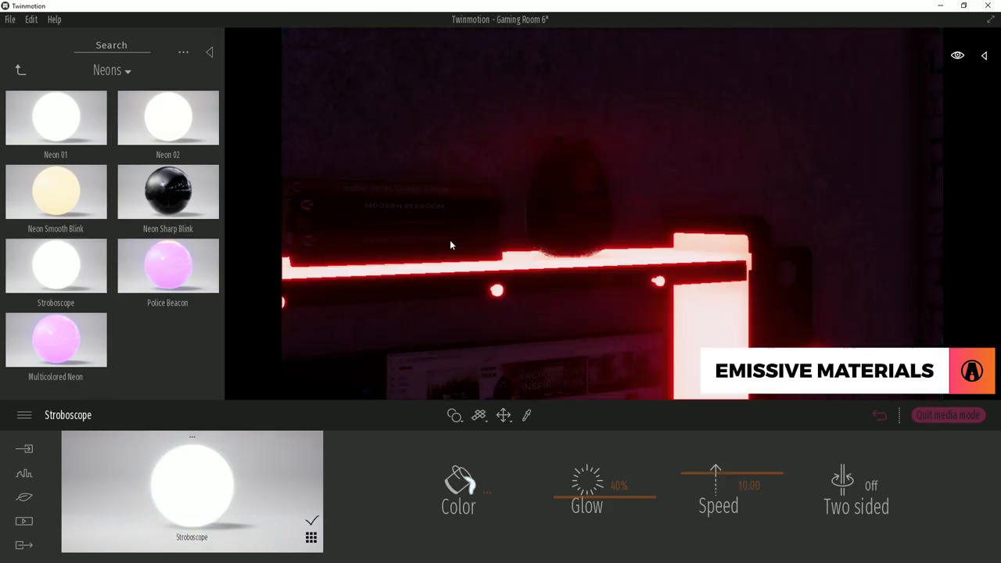
left_click(168, 266)
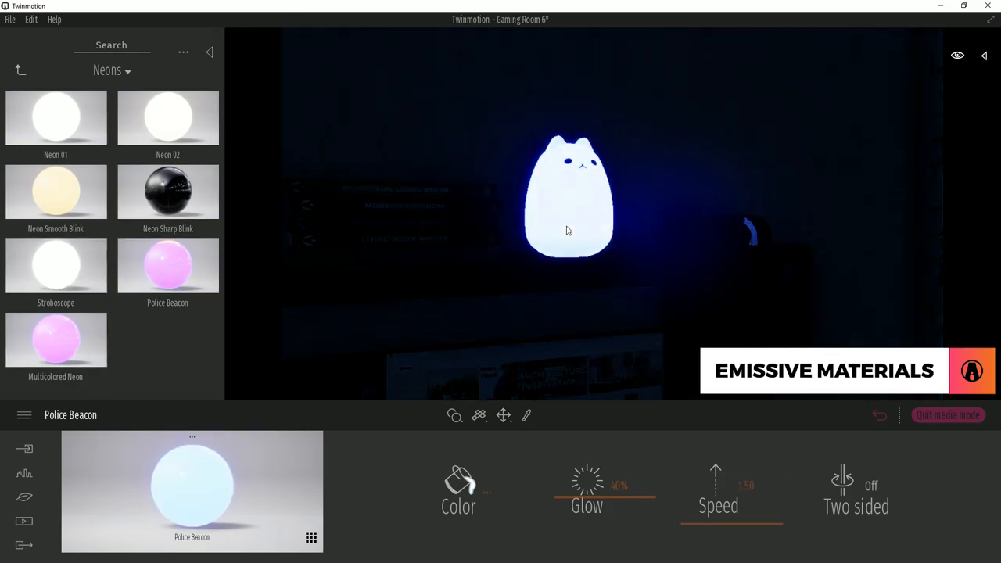
left_click(56, 337)
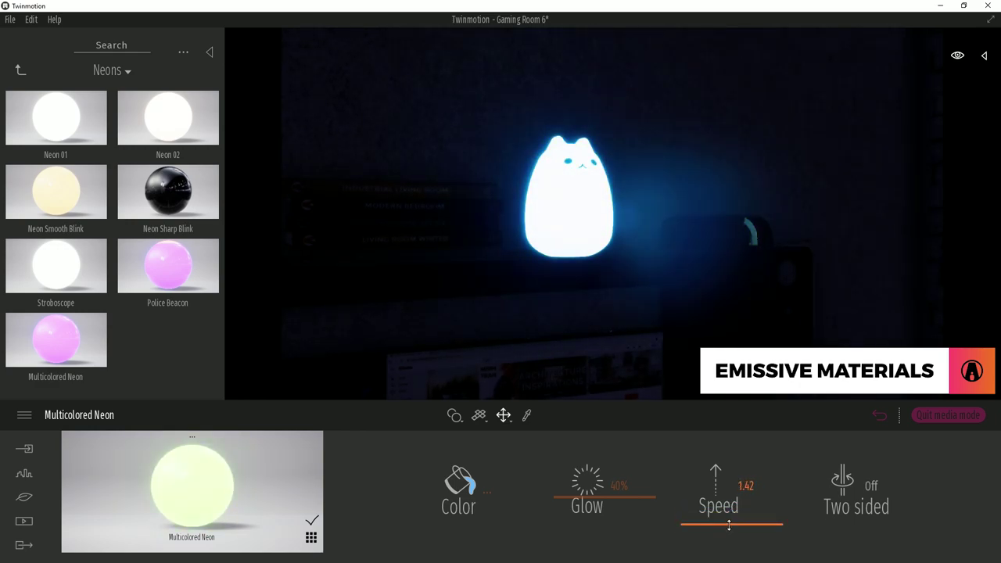
left_click_drag(729, 526, 732, 539)
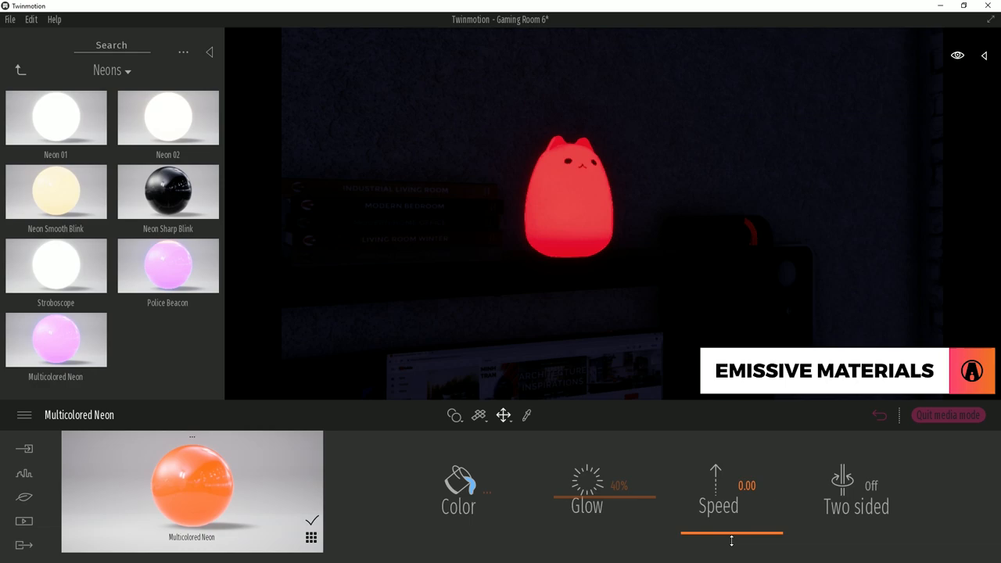
left_click(57, 117)
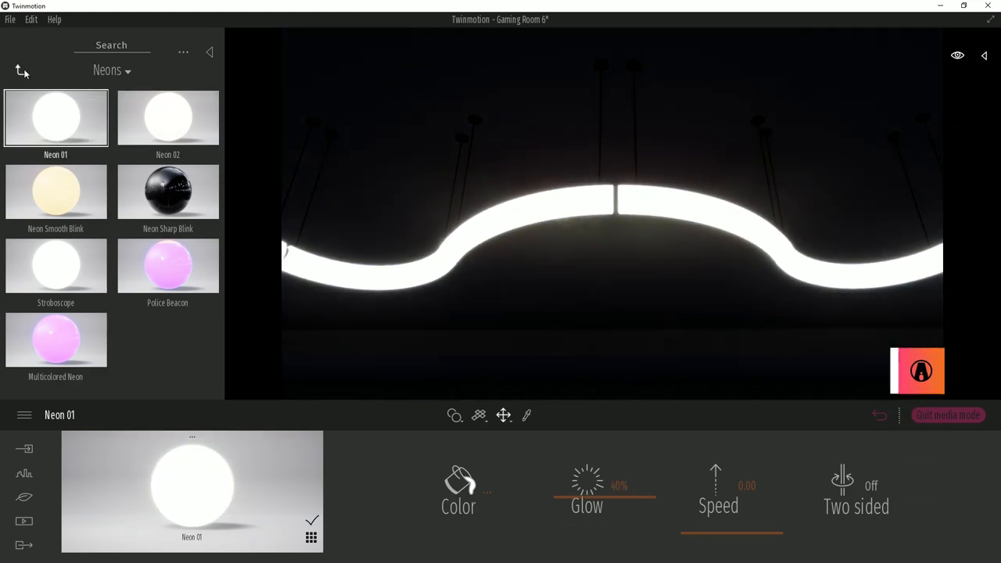
- Go to the Lights library and pick an omnidirectional light to place
left_click(21, 68)
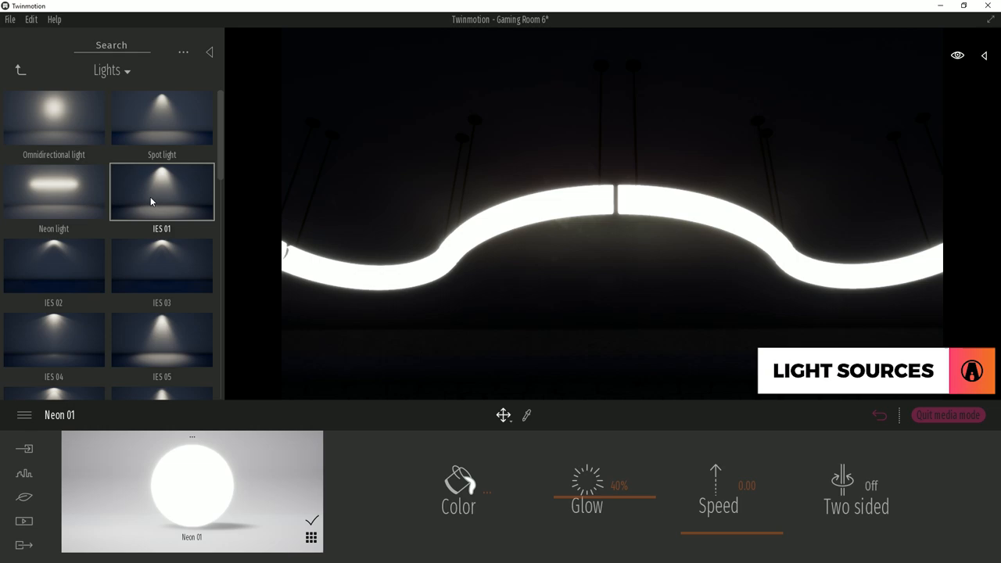
mouse_move(284, 173)
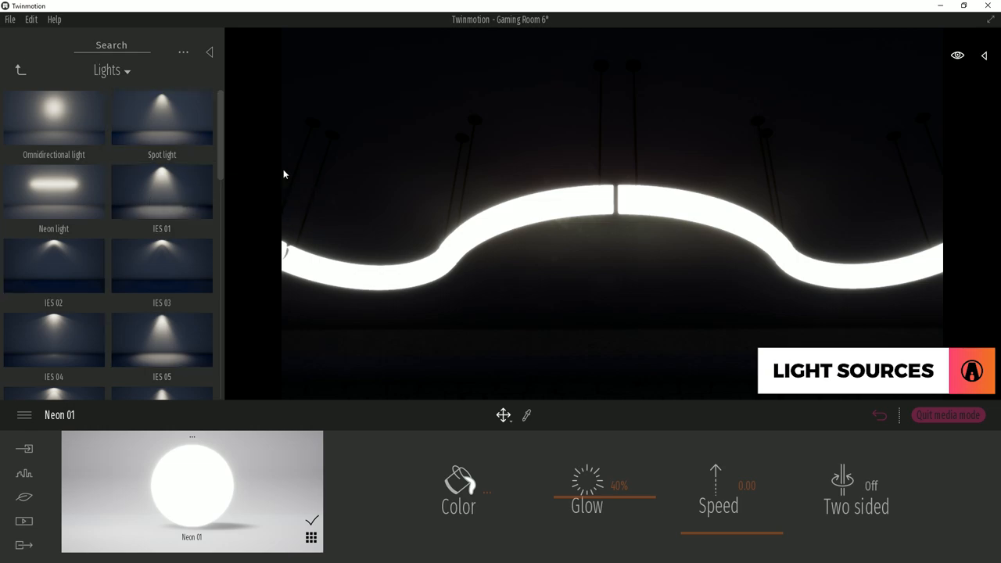
left_click(54, 191)
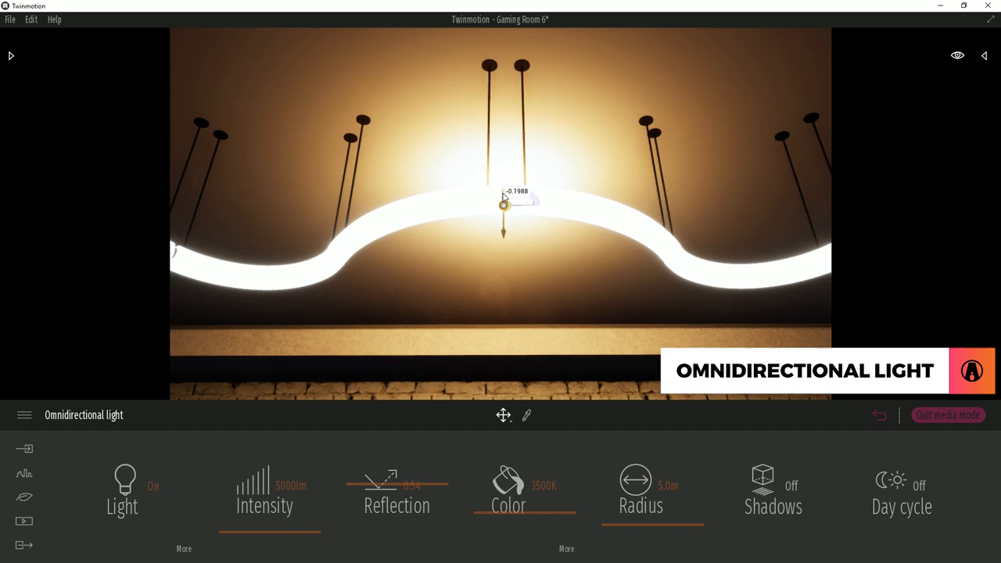
- Drop the omnidirectional light at the curved neon lamp and raise it toward the ceiling
left_click_drag(504, 201, 582, 209)
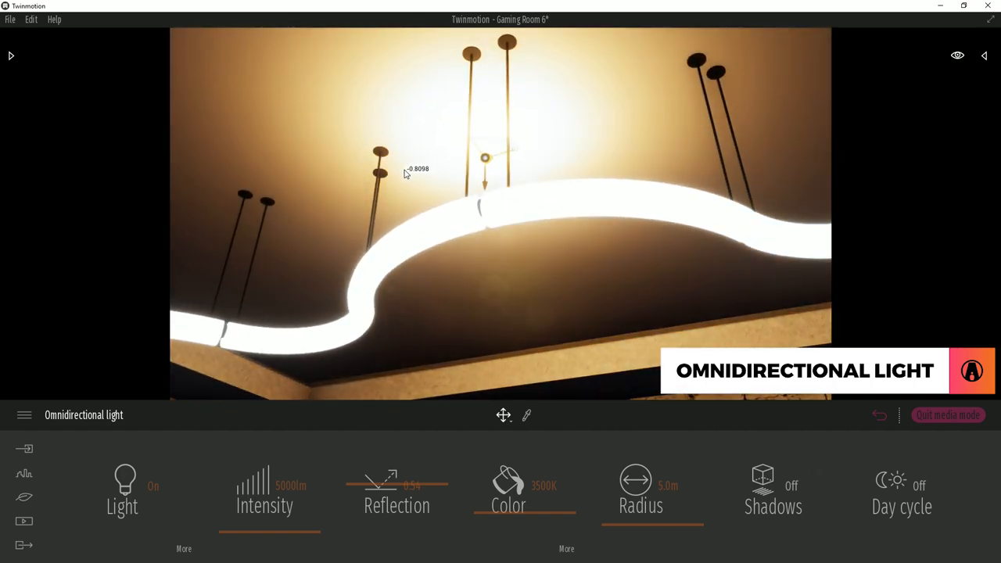
left_click_drag(484, 156, 483, 248)
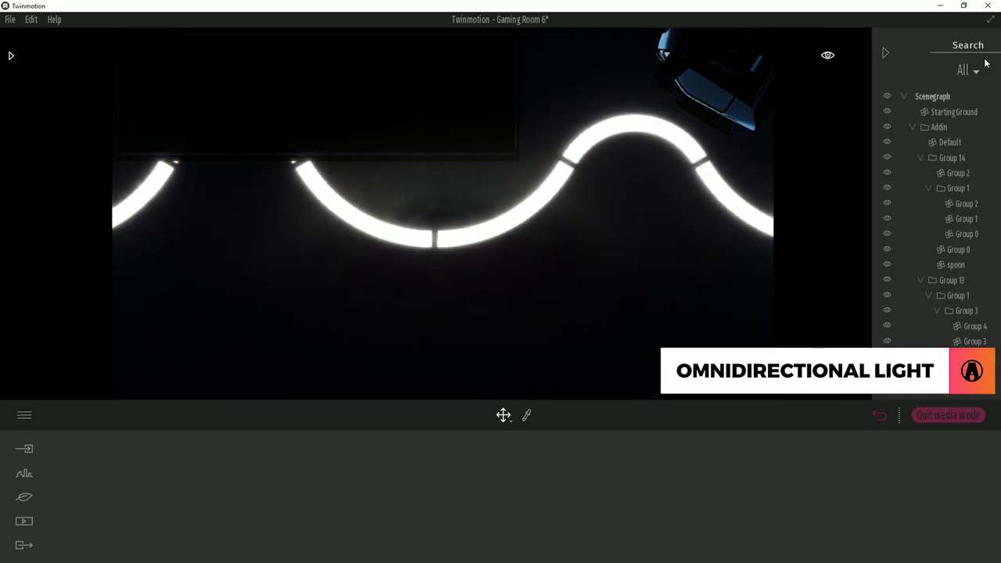
- Select and focus the omnidirectional light, move it into the neon tube gap, return to the room view
left_click(384, 238)
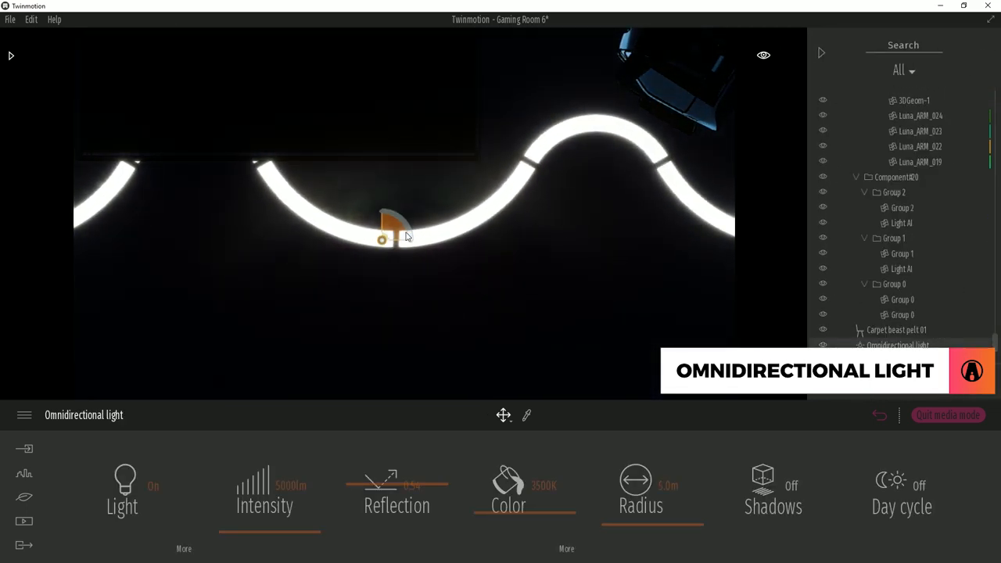
left_click(710, 113)
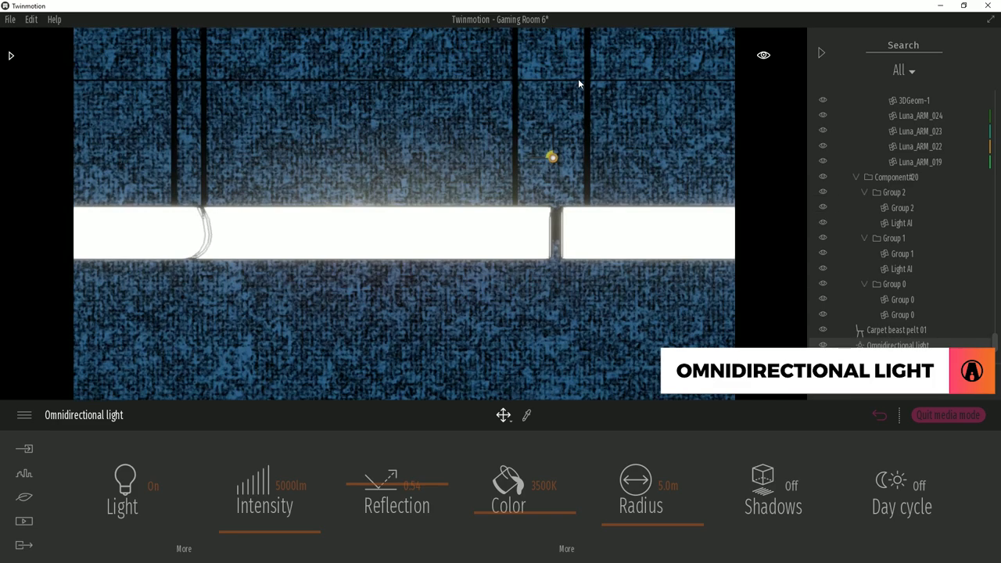
left_click_drag(552, 156, 551, 281)
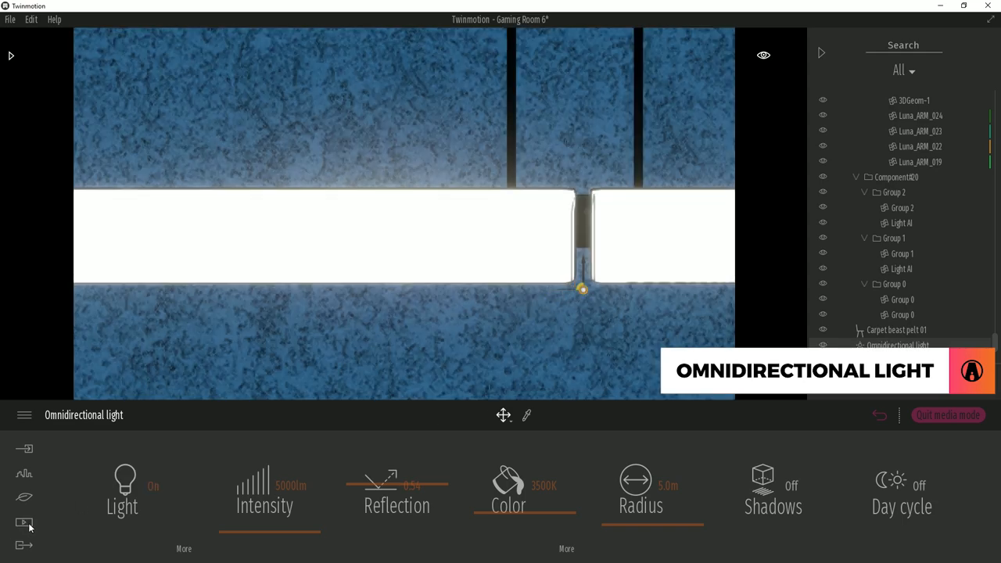
left_click(25, 522)
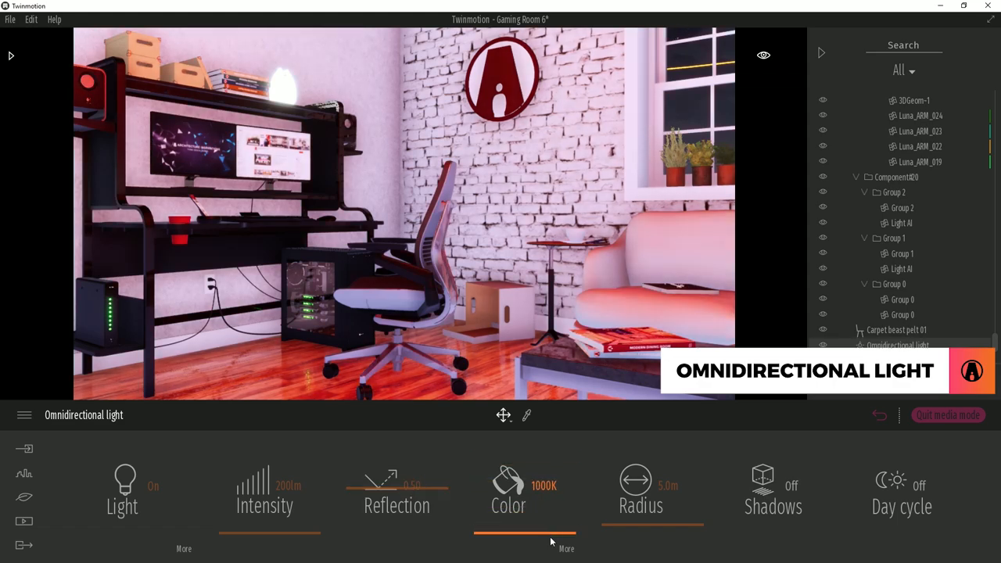
- Set the omnidirectional light to cool white 8000K with Shadows on
double_click(544, 484)
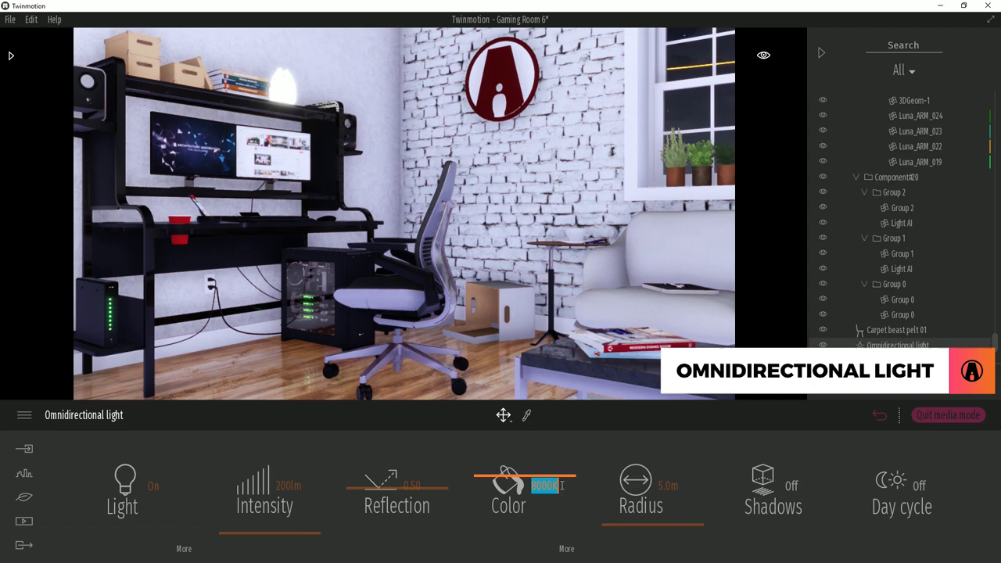
left_click_drag(696, 531, 644, 532)
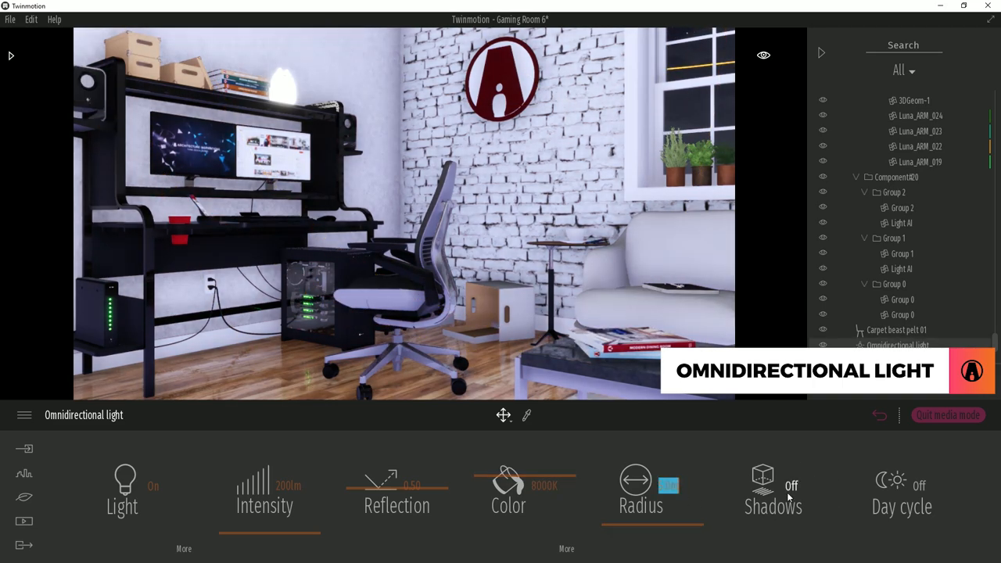
left_click(772, 477)
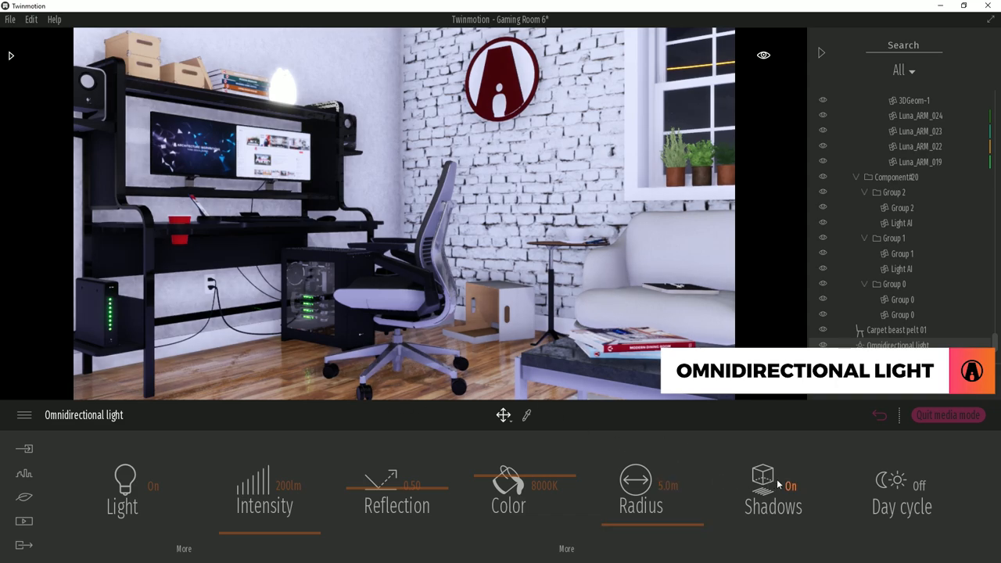
left_click(901, 484)
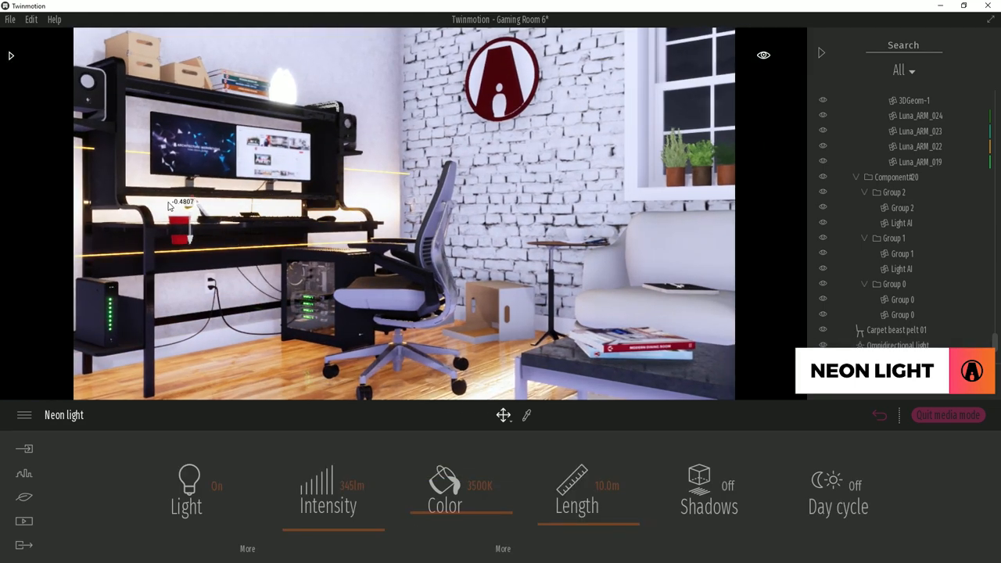
- Focus the view closely on the warm neon light along the desk
double_click(352, 485)
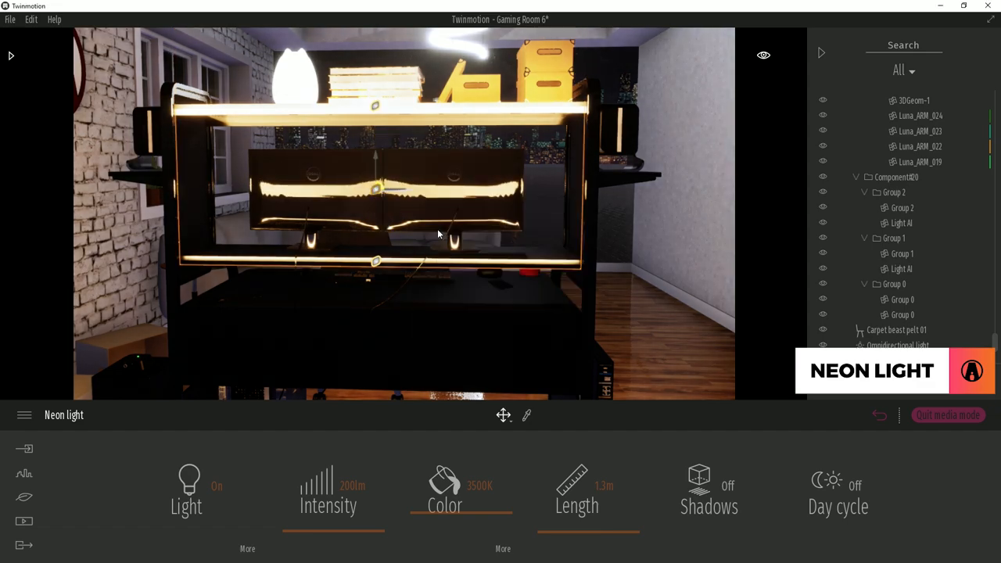
- Arrange the duplicated neon strips along the shelves from top view, then return to perspective
left_click(763, 55)
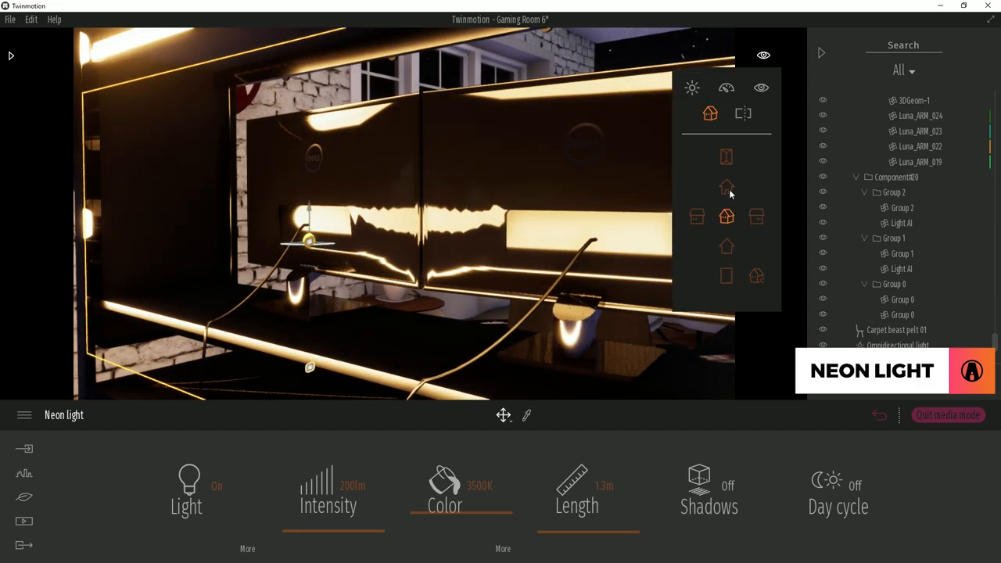
left_click(726, 157)
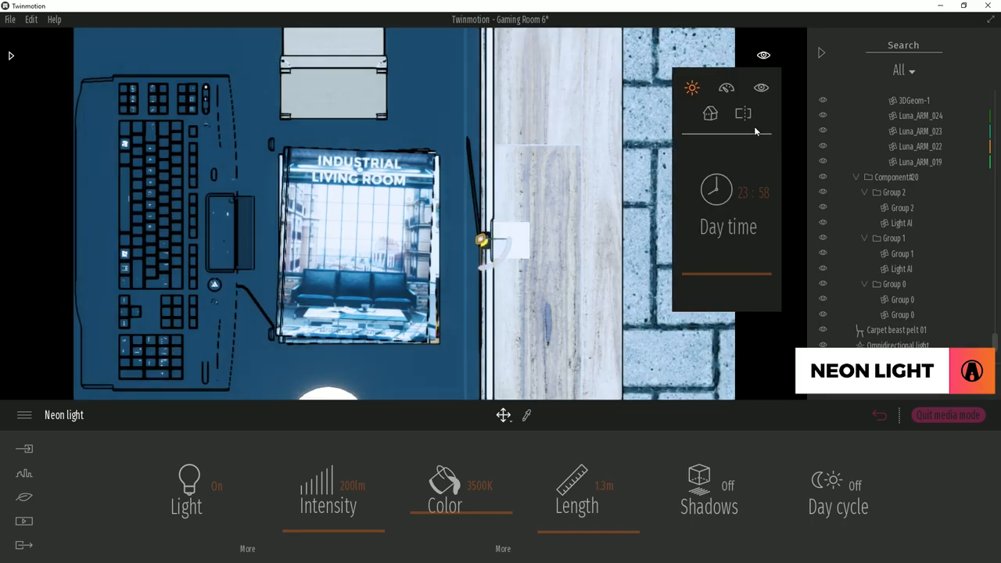
left_click(741, 112)
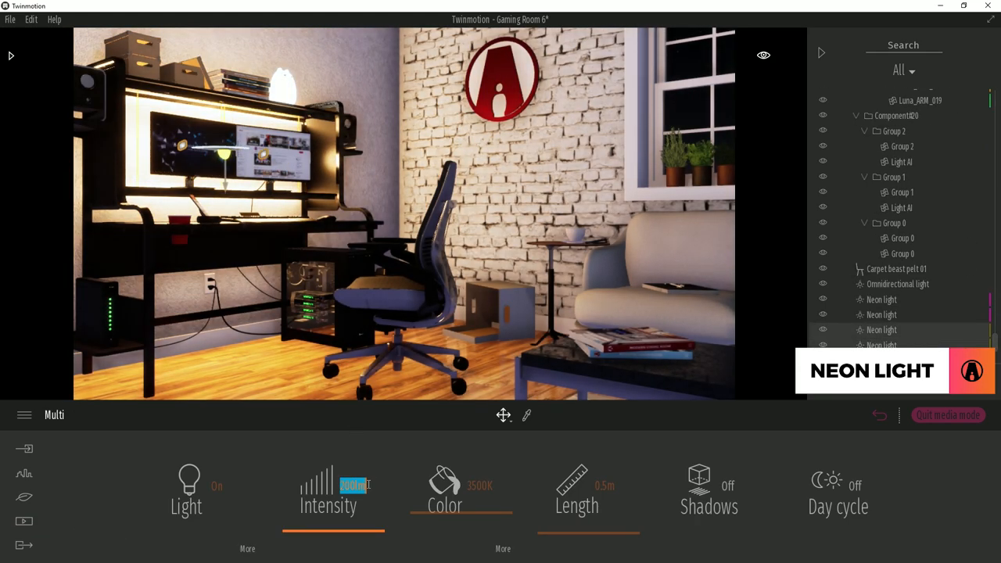
- Set the neon strips' intensity, colour them magenta and blue, and load the Scandinavian Kitchen project
left_click_drag(352, 484, 336, 485)
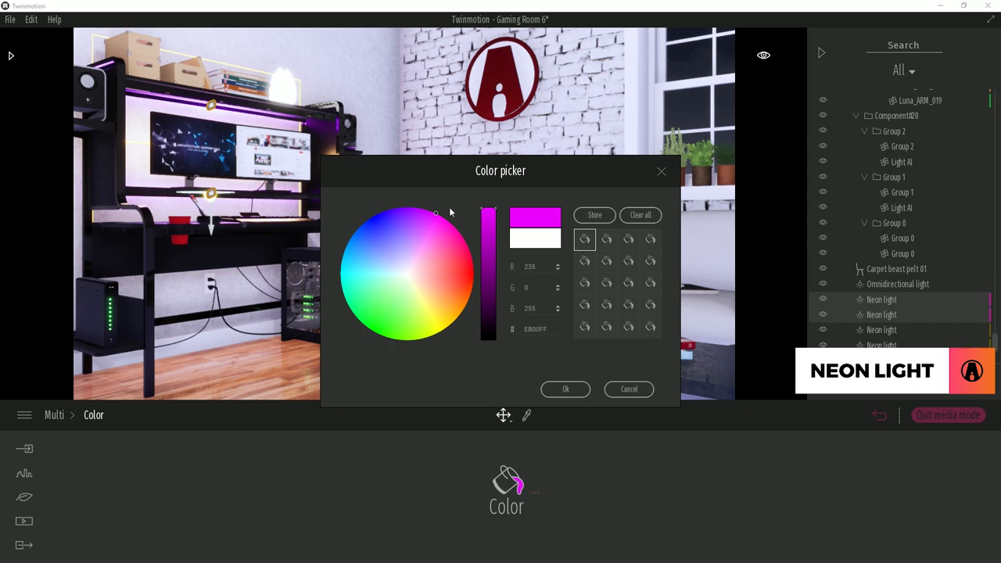
left_click(629, 388)
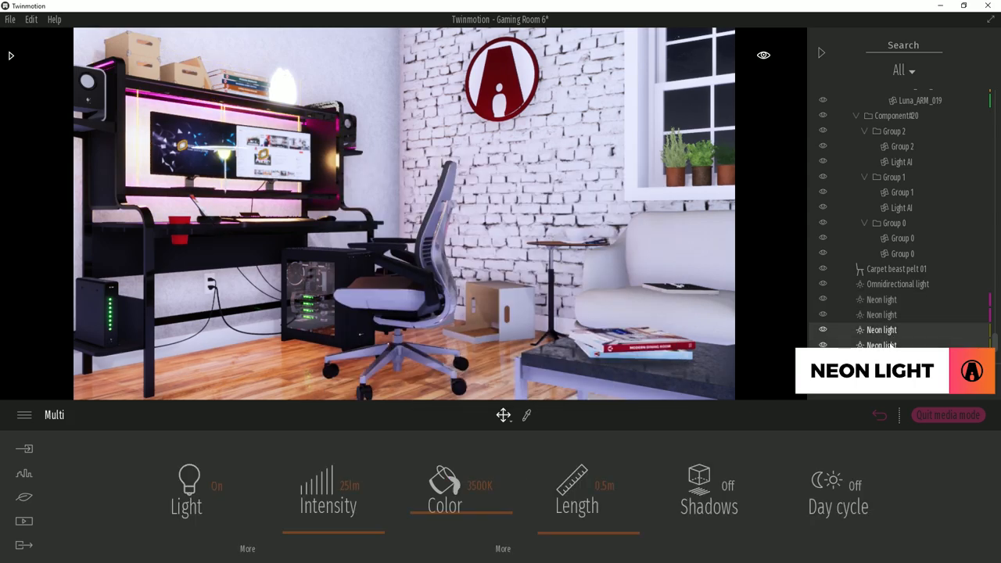
left_click(444, 488)
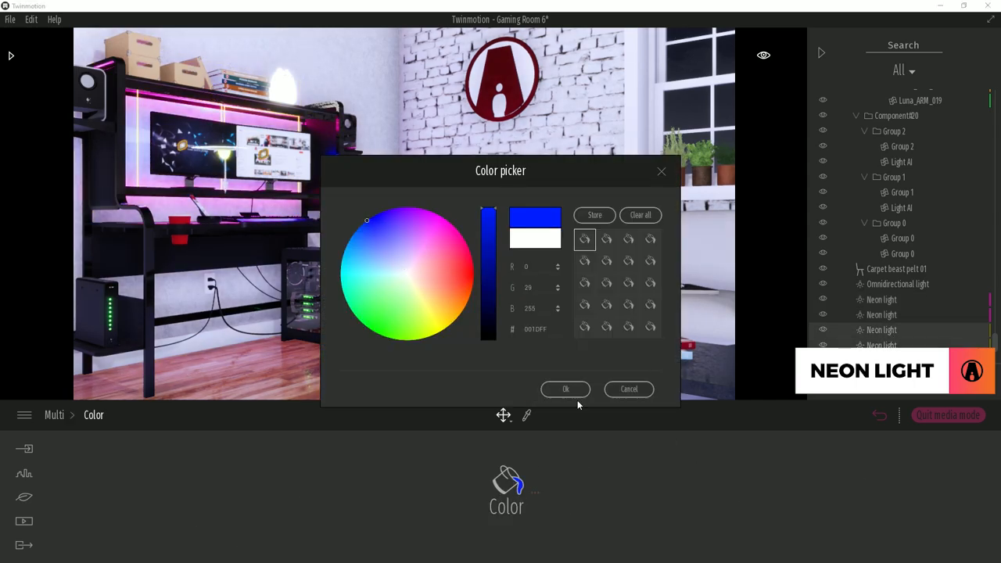
left_click(566, 388)
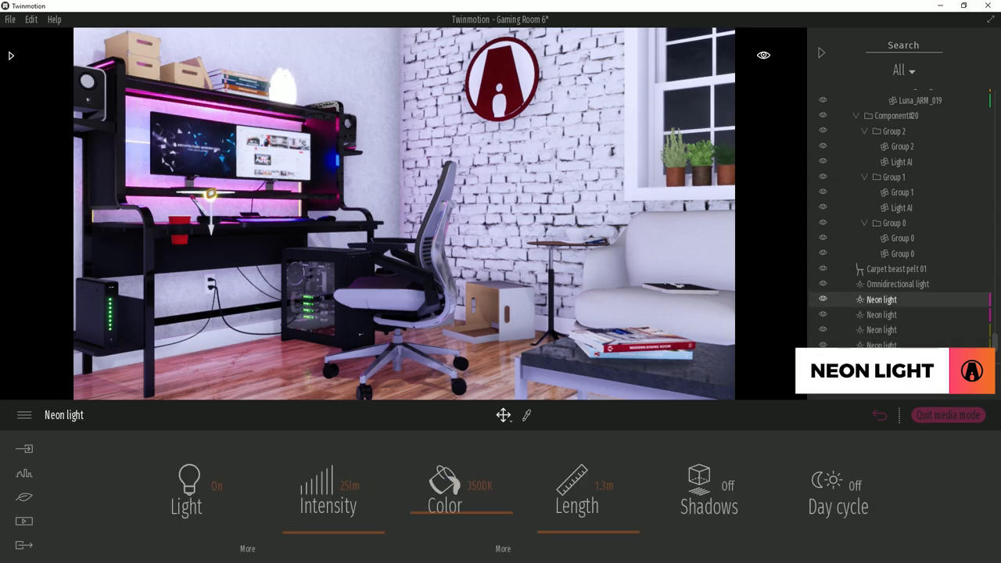
left_click_drag(212, 194, 211, 235)
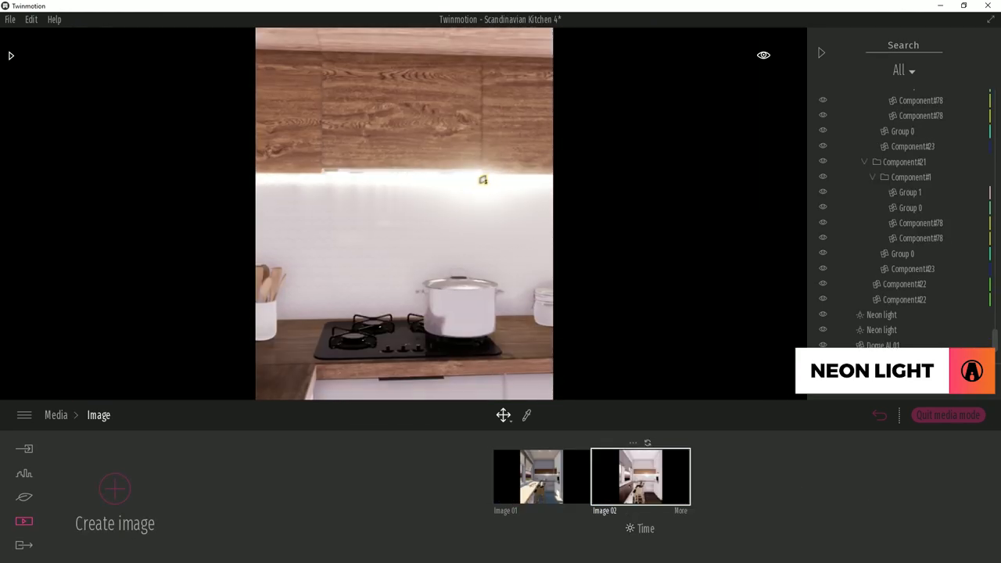
- Return from the saved images to the kitchen scene and place duplicated spot lights on the ceiling
left_click(882, 312)
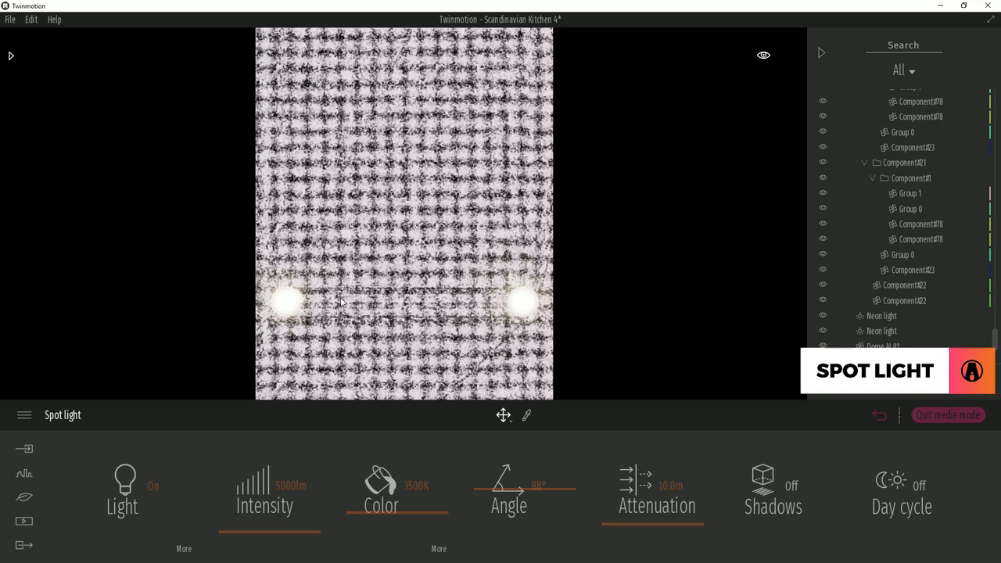
mouse_move(528, 300)
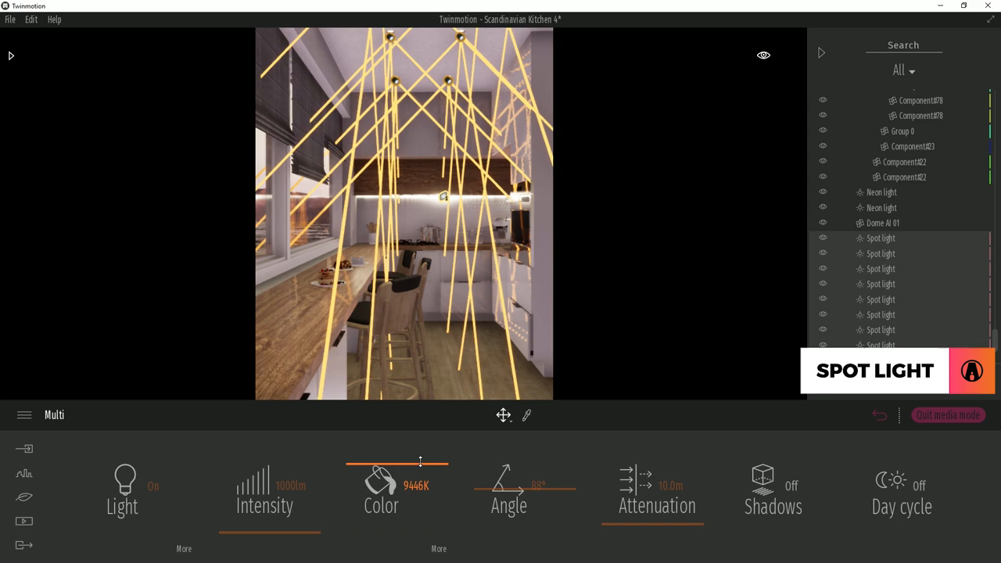
- Warm the spot lights' colour temperature, switch shadows on and shorten their attenuation distance
left_click_drag(419, 467, 383, 468)
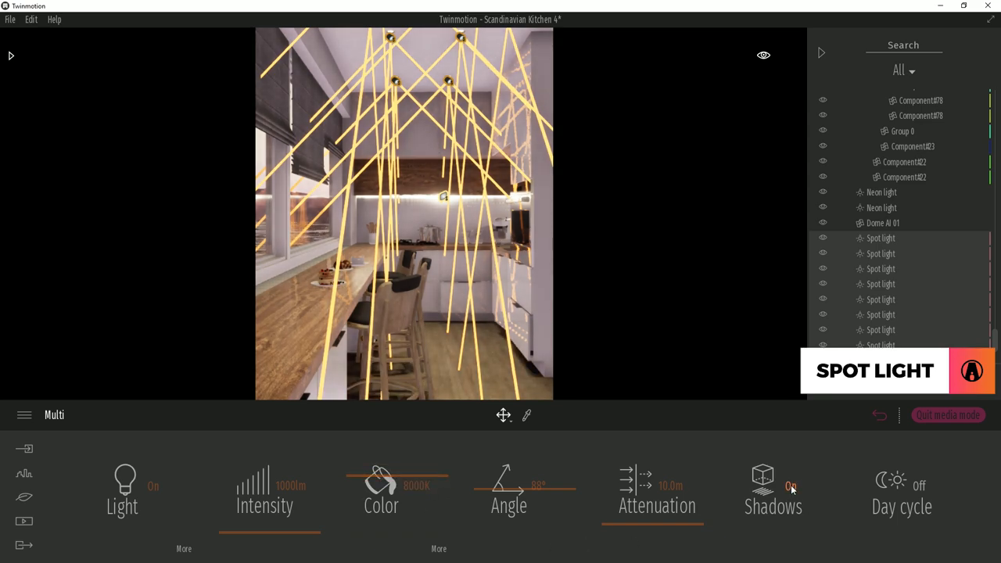
left_click(916, 485)
type("5")
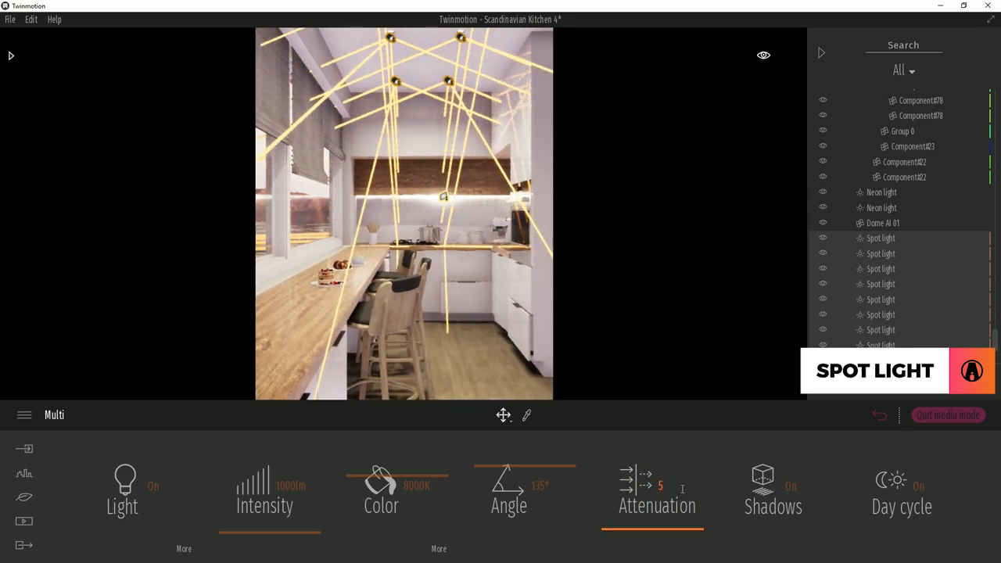
triple_click(660, 485)
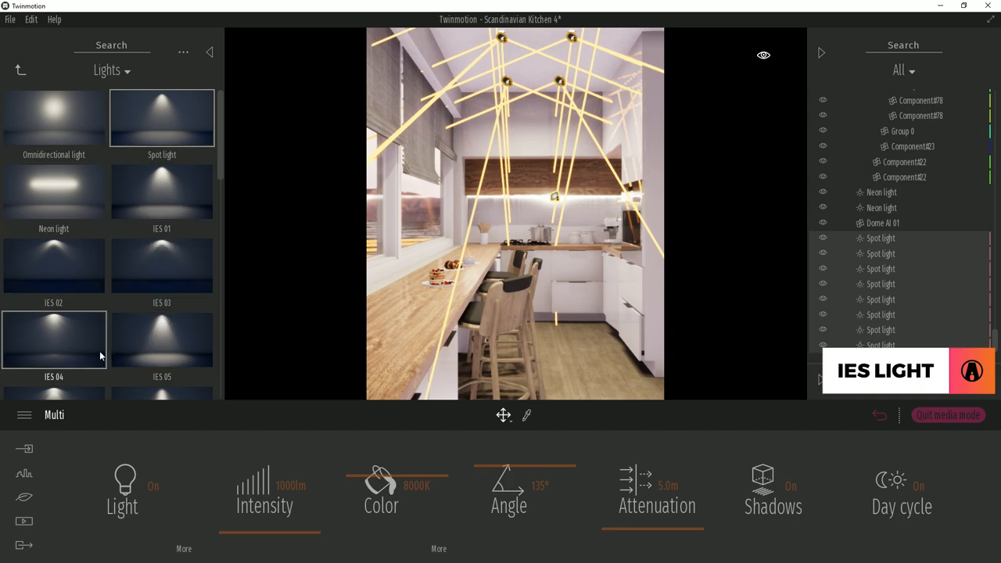
- Use Replace object with IES 04 as the replacement and swap all selected spot lights
left_click(162, 191)
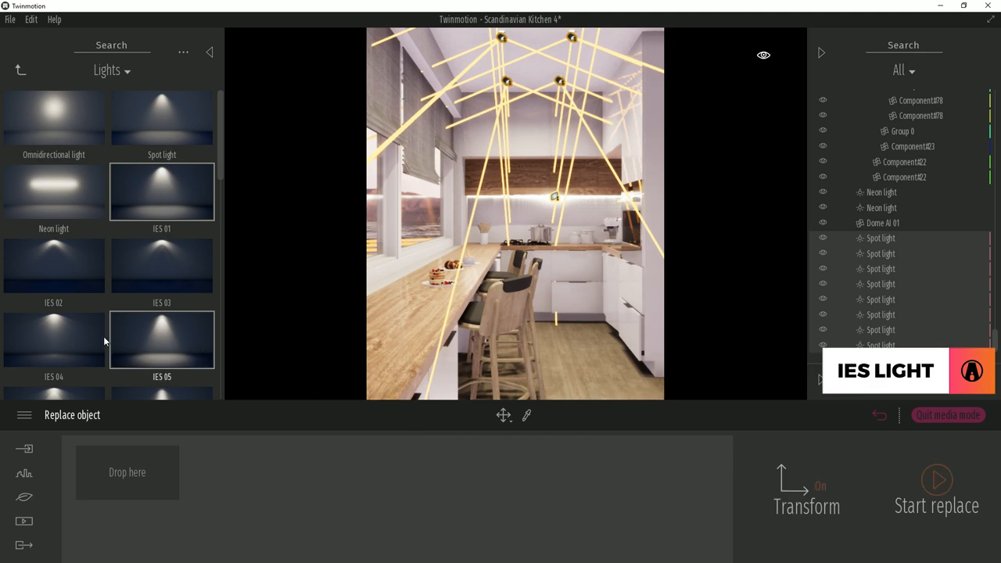
left_click_drag(54, 339, 128, 473)
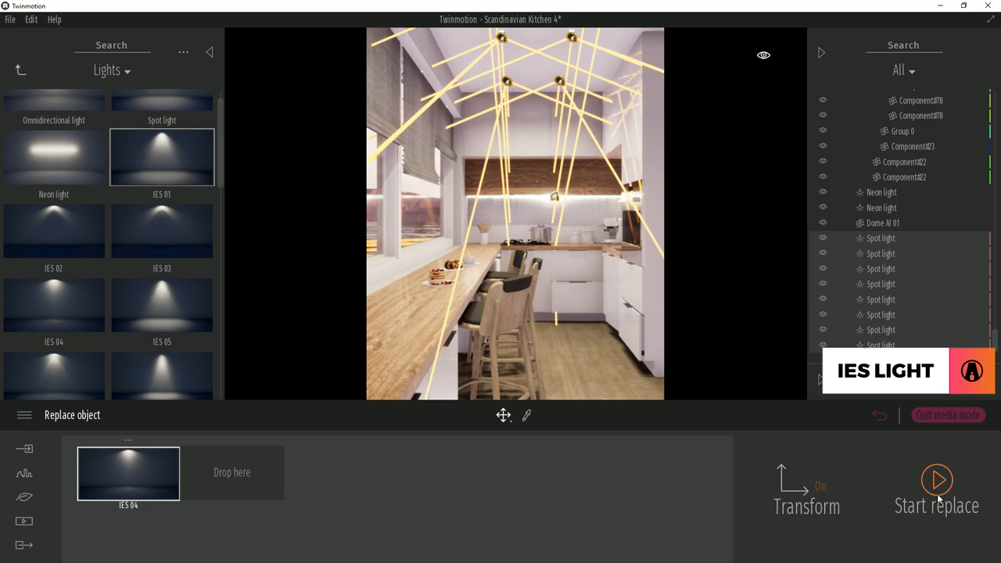
left_click(935, 480)
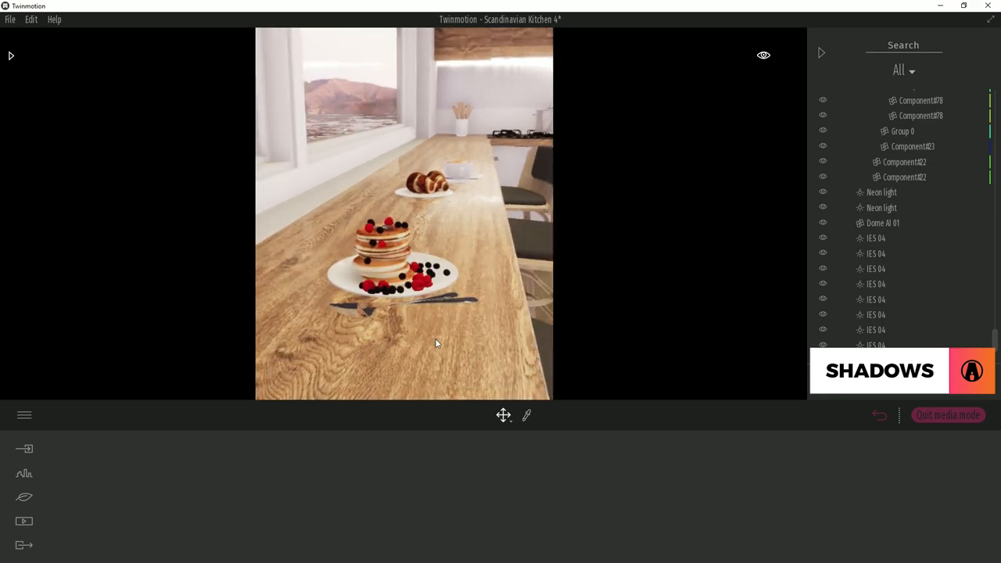
- Find 'shad' in the Library, place a Shadow round under a plate with lowered Offset and copy it to the other plate
left_click(11, 56)
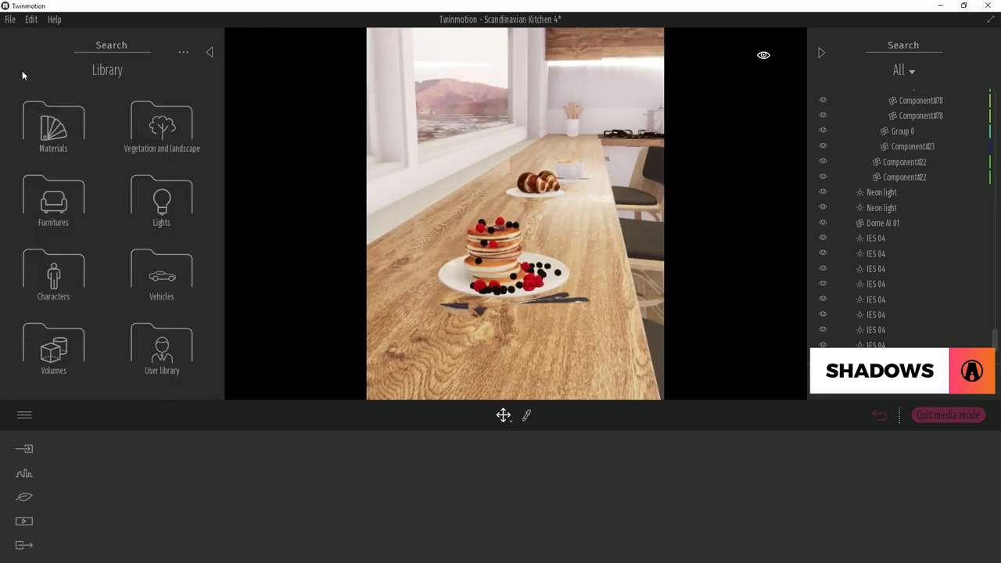
type("shad")
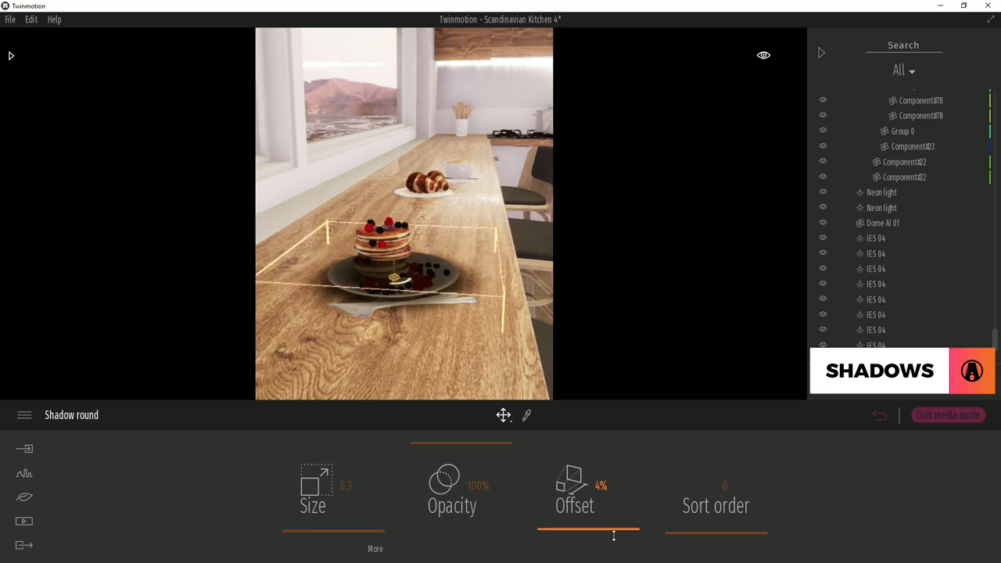
left_click_drag(638, 532, 617, 531)
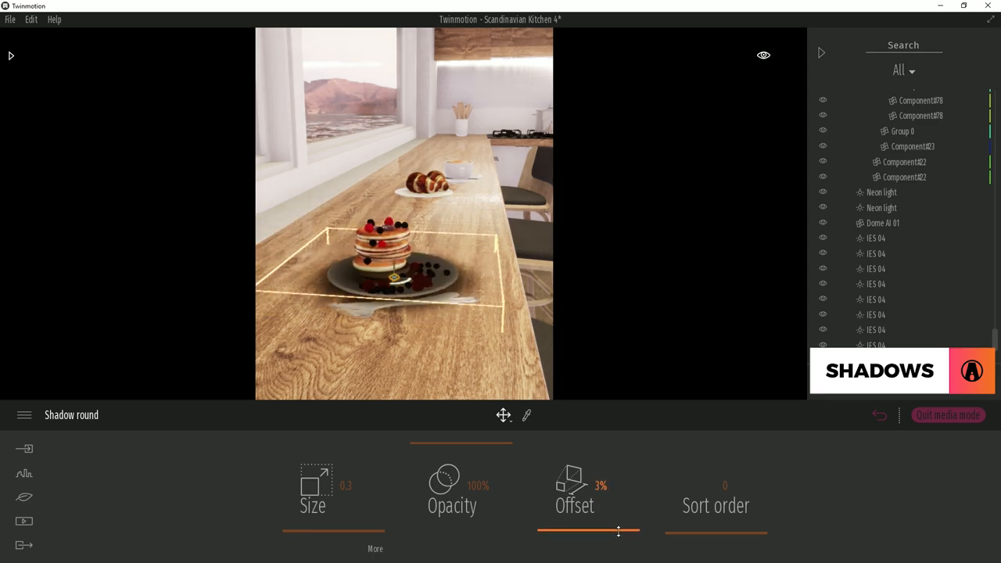
left_click_drag(618, 532, 613, 532)
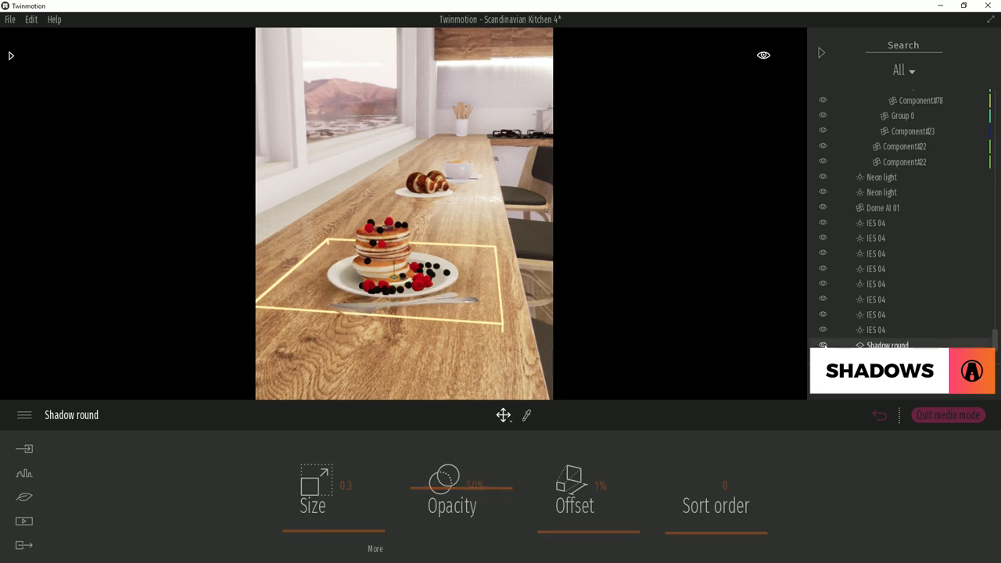
left_click(726, 157)
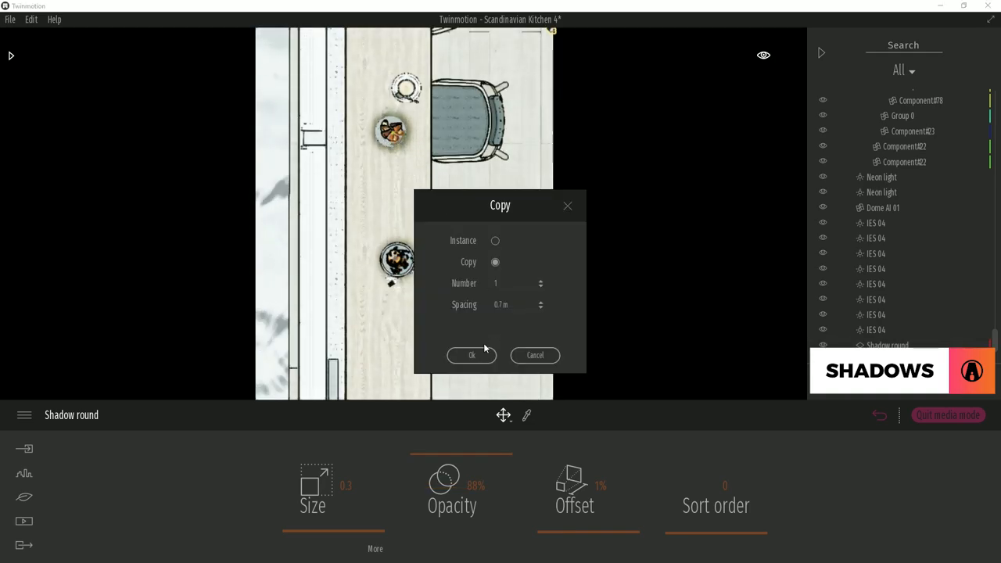
left_click(470, 354)
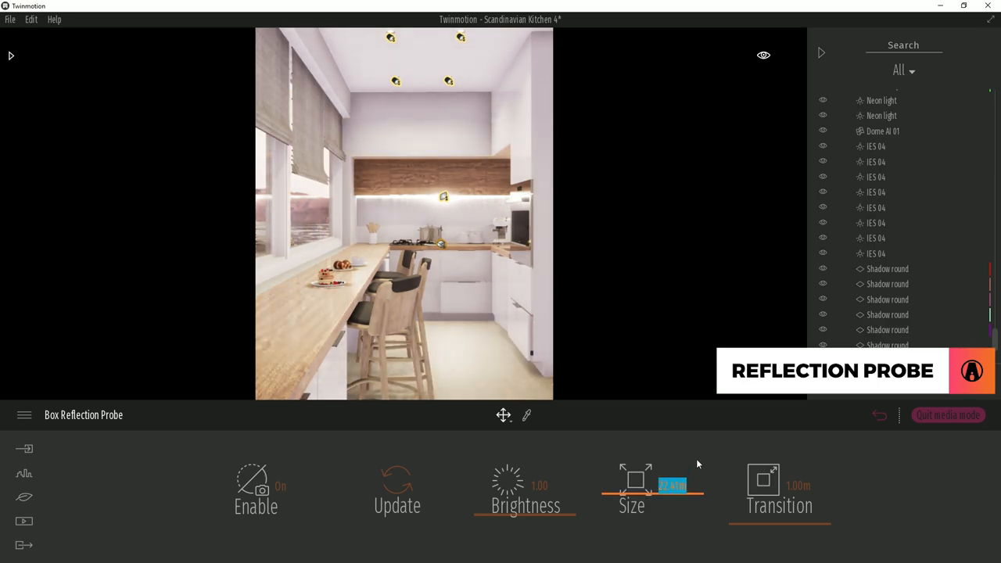
- Size the box reflection probe to 4.00 m with 0.80 m transition and enable it from the scene list
left_click(763, 55)
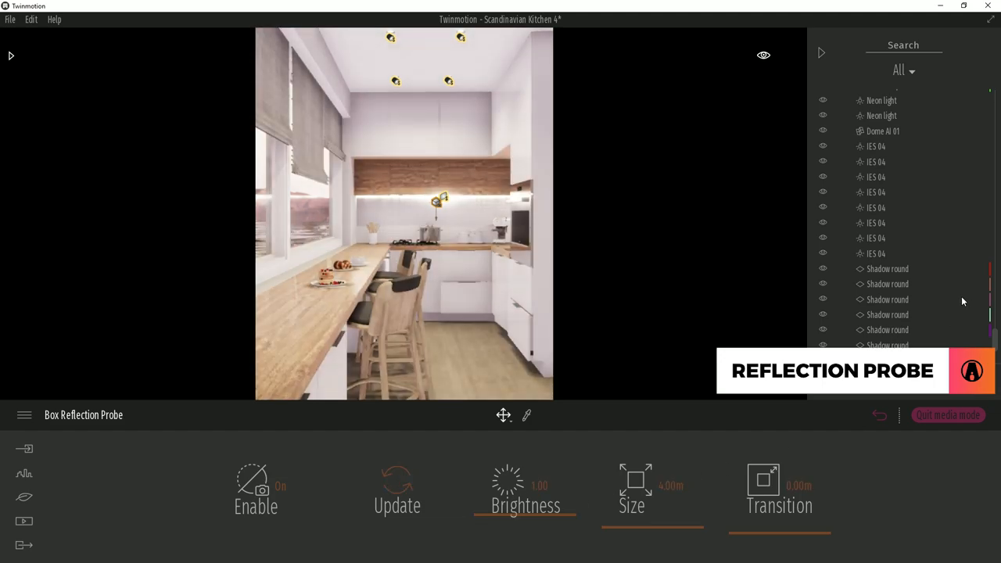
left_click(256, 482)
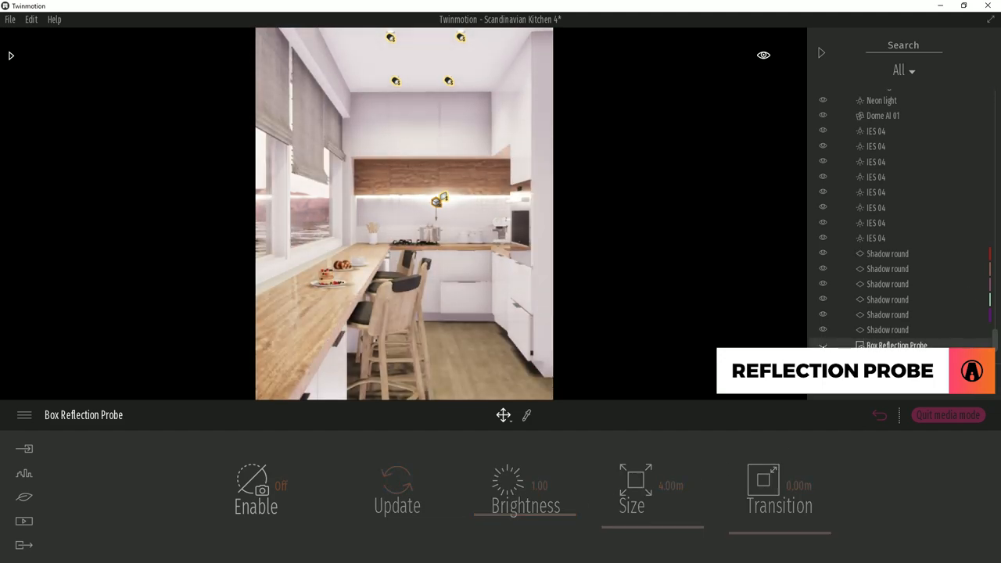
left_click(23, 521)
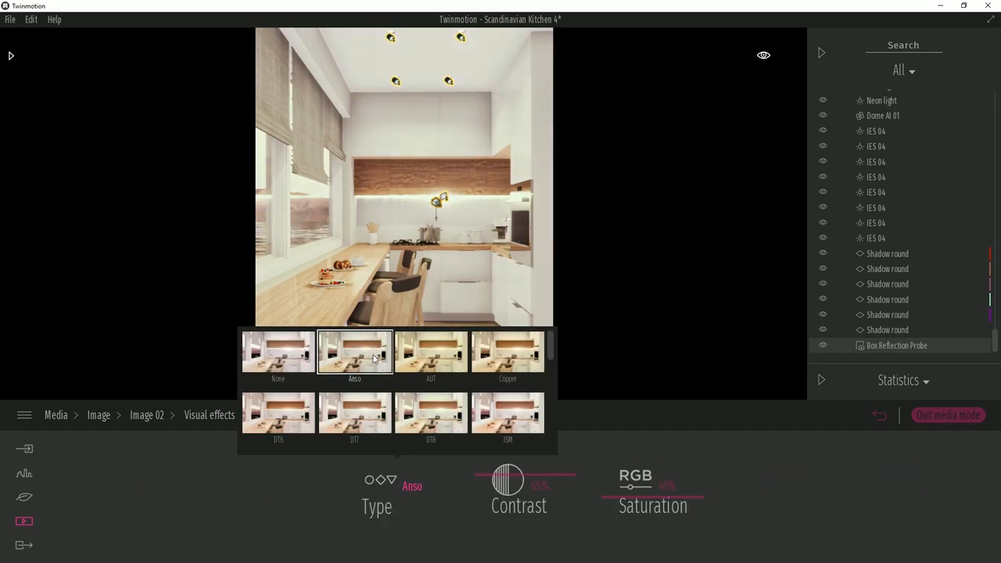
- Give Image 02 a LUT colour grading look with lowered contrast and move on to Export
left_click(507, 415)
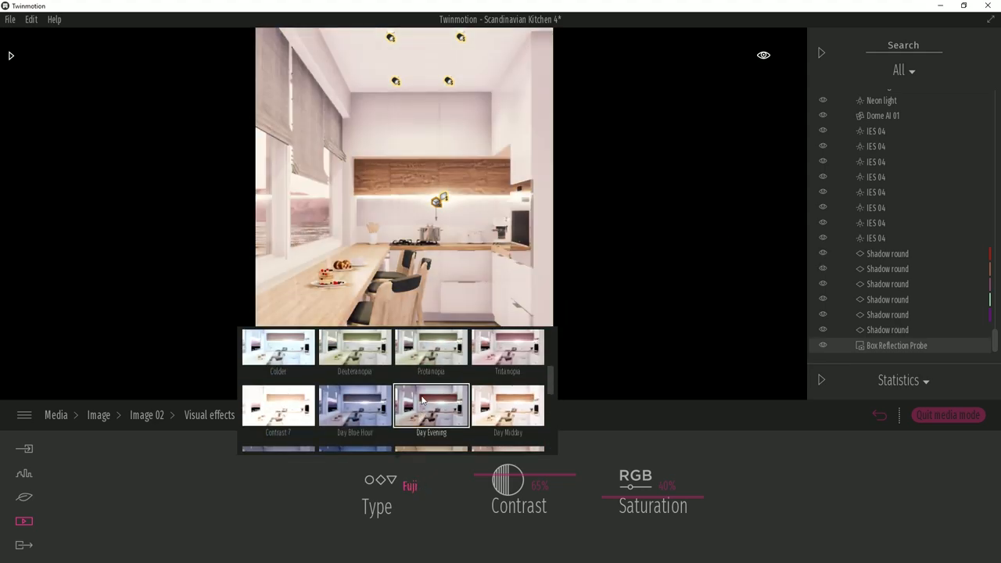
left_click(432, 406)
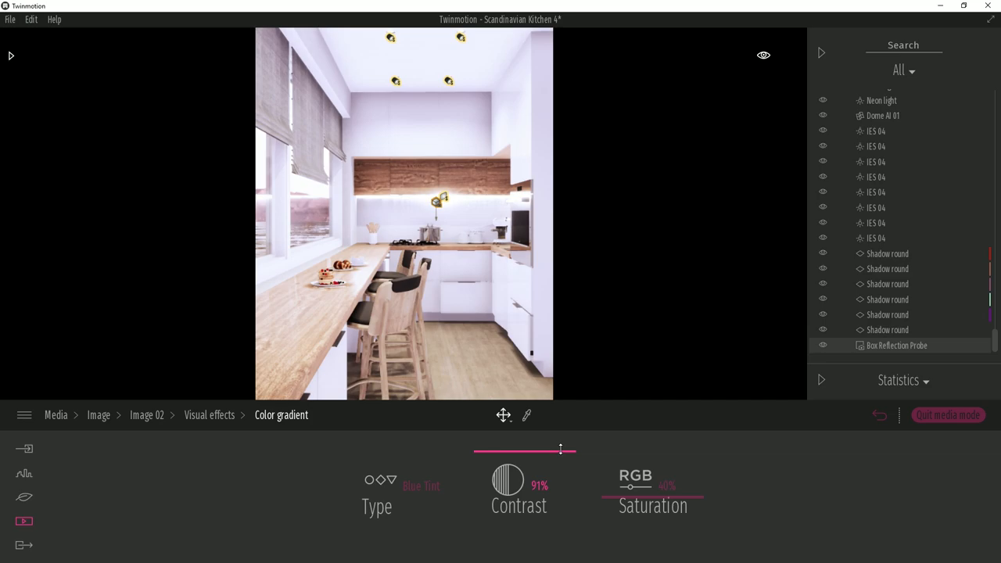
left_click_drag(560, 451, 559, 469)
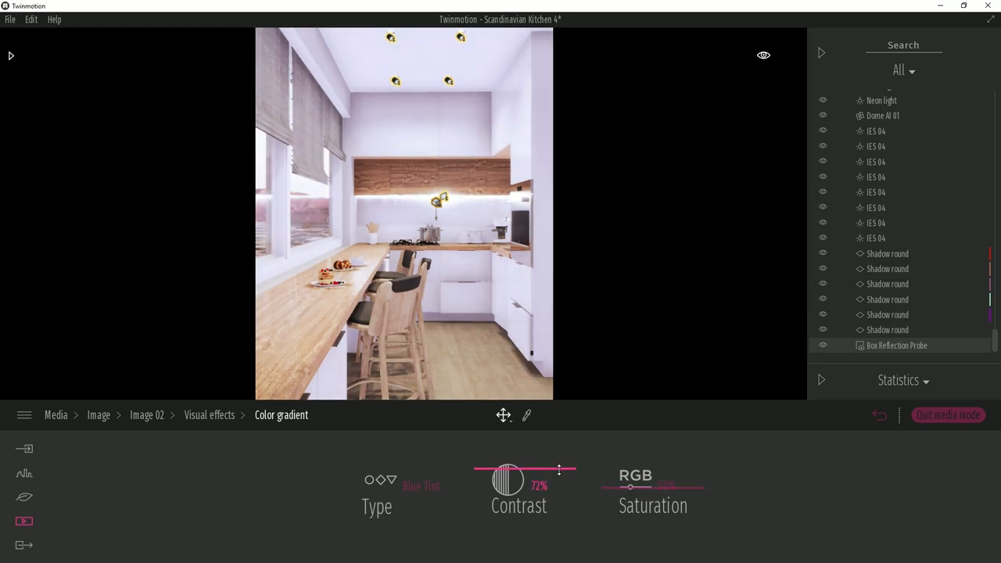
left_click(23, 544)
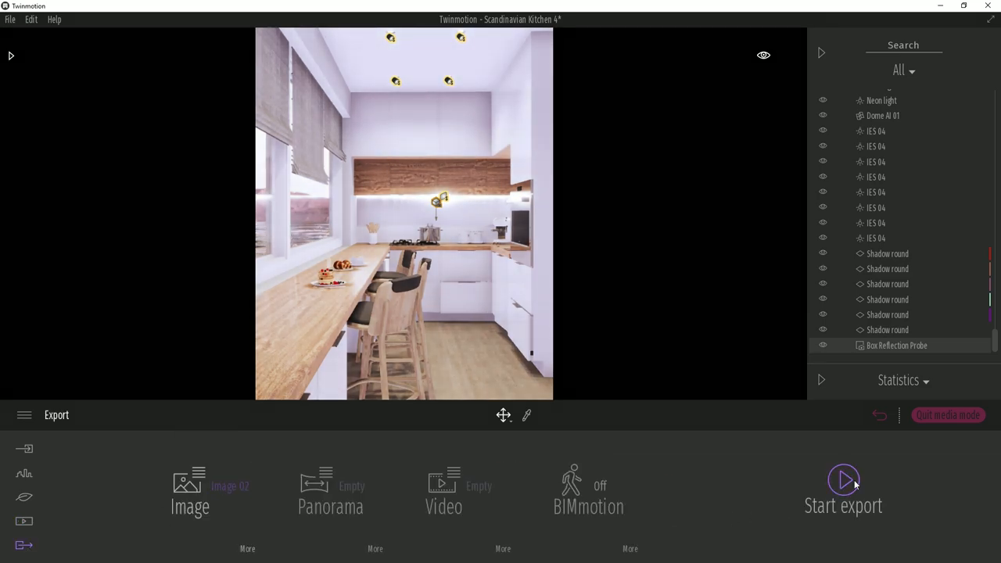